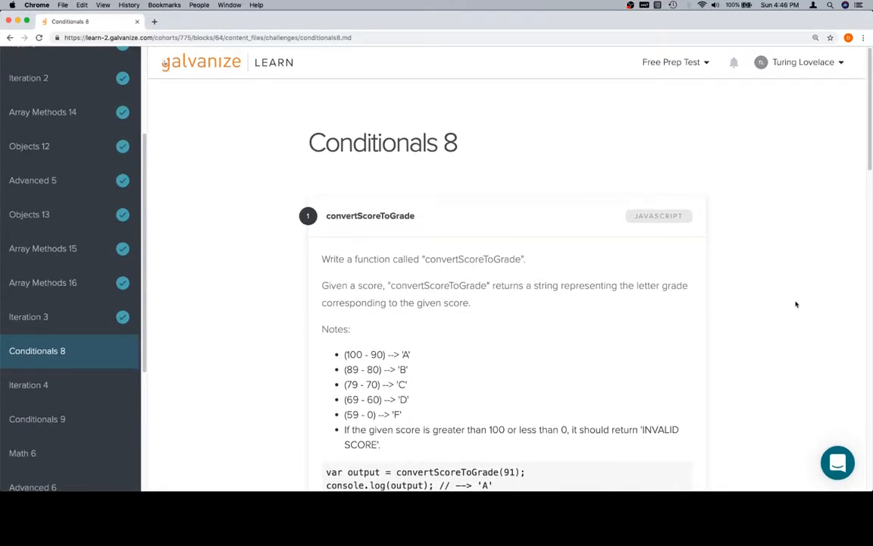
Step: Scroll down the lesson to reach the convertScoreToGrade code editor
scroll("down", 3)
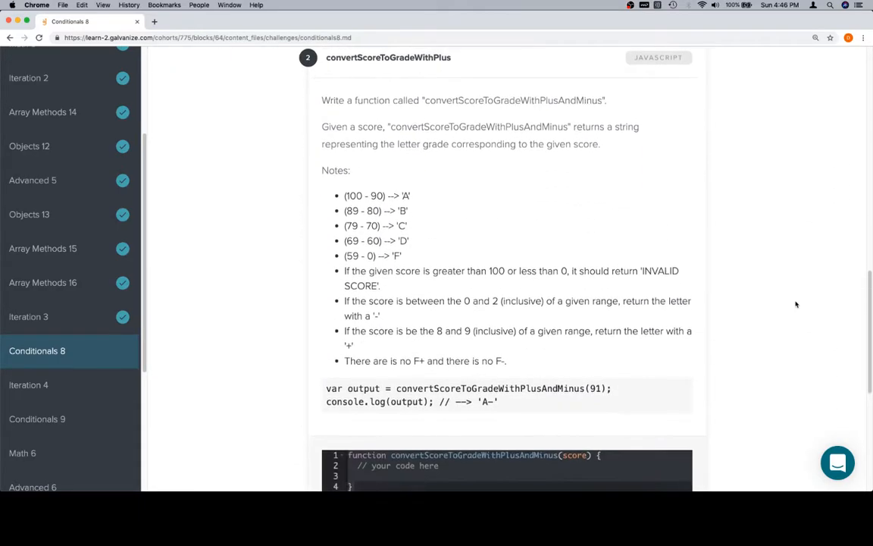
scroll("down", 3)
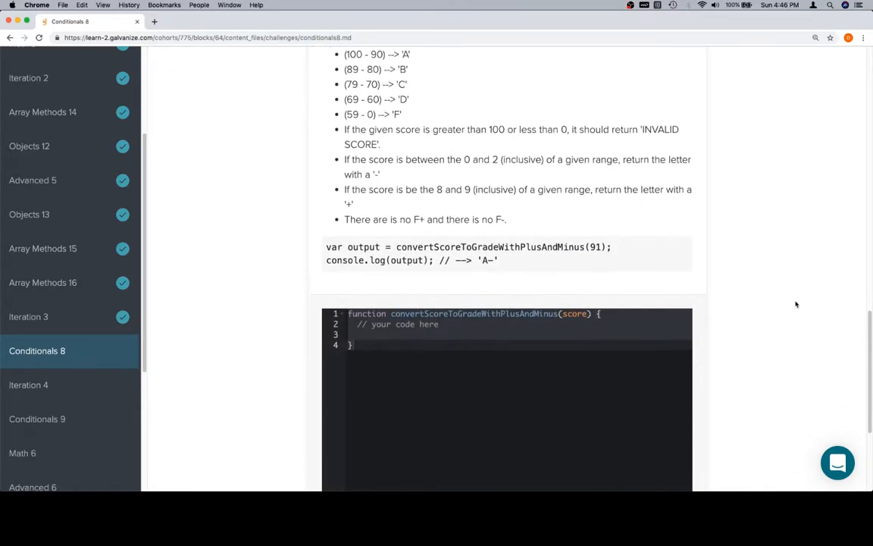
scroll("down", 3)
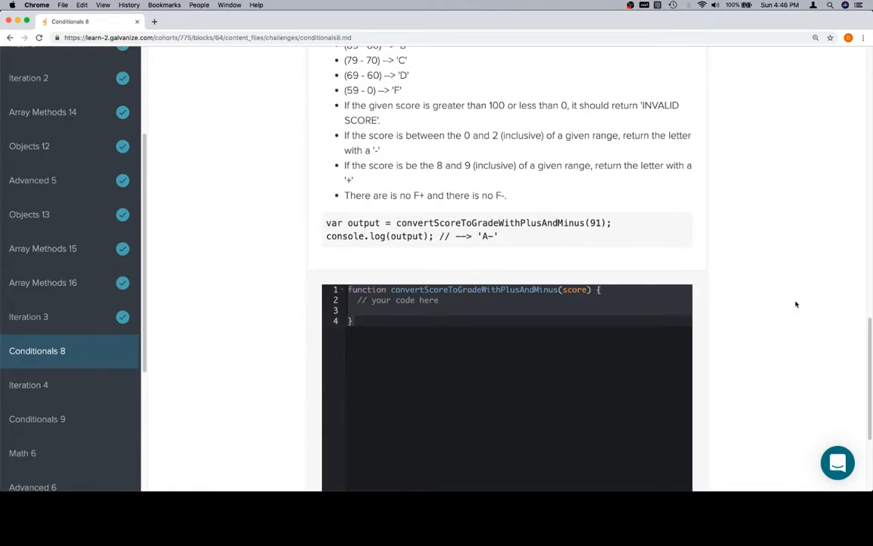
scroll("up", 3)
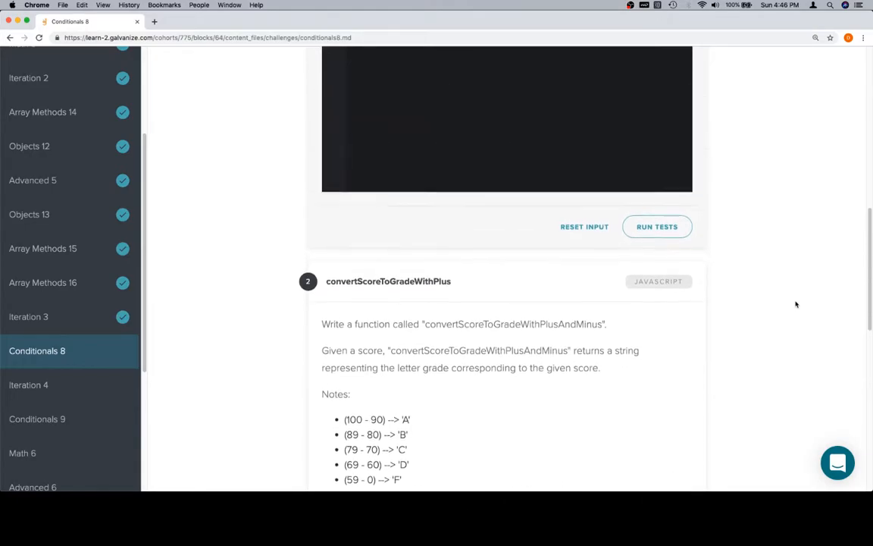
scroll("down", 3)
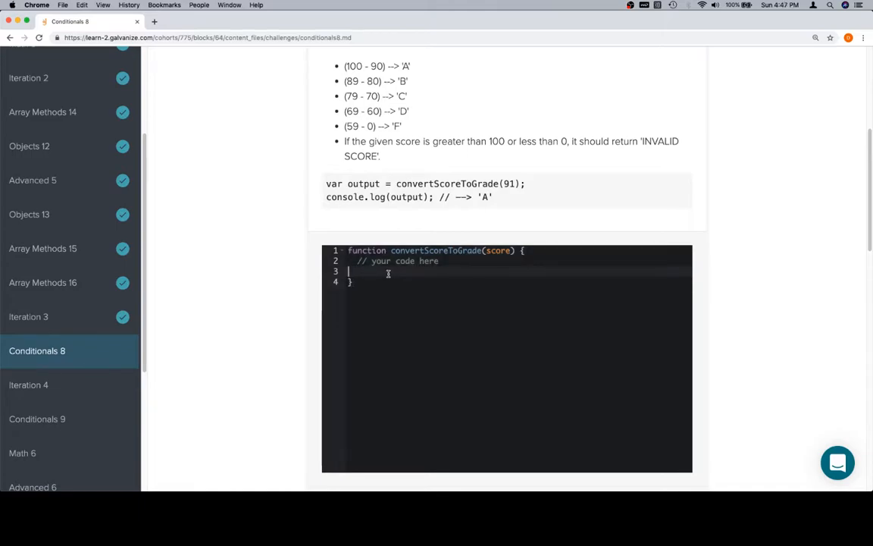
scroll("down", 3)
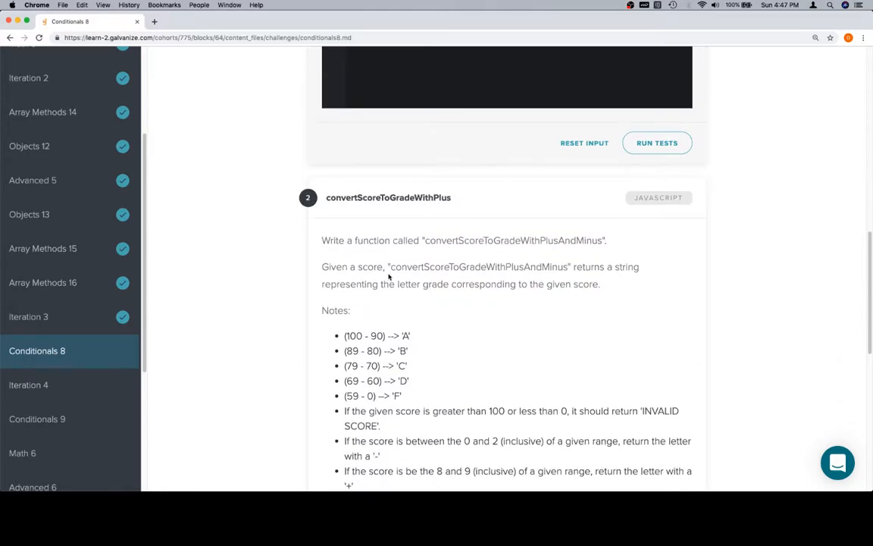
mouse_move(474, 263)
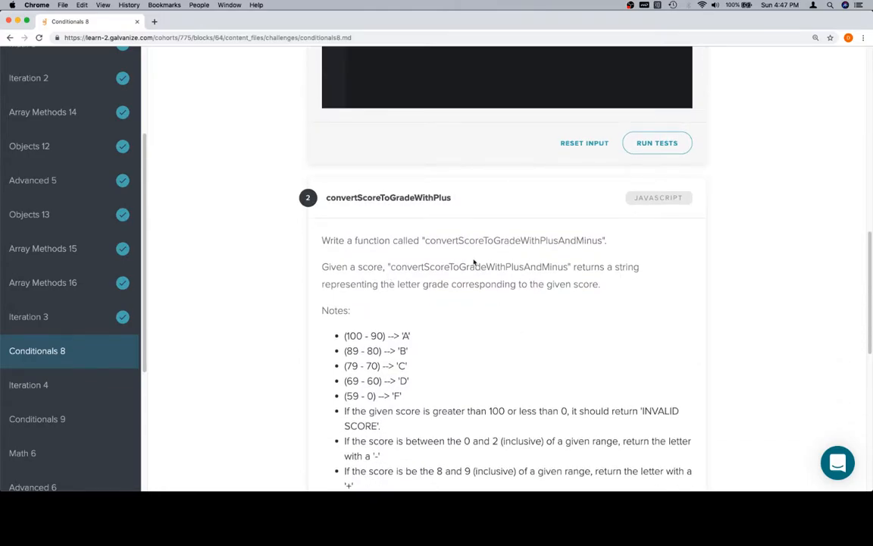
mouse_move(578, 283)
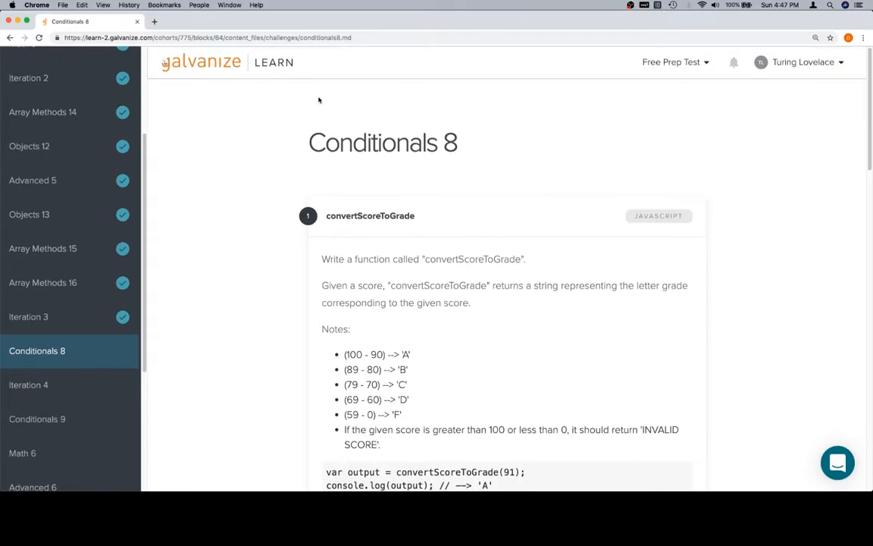
mouse_move(240, 100)
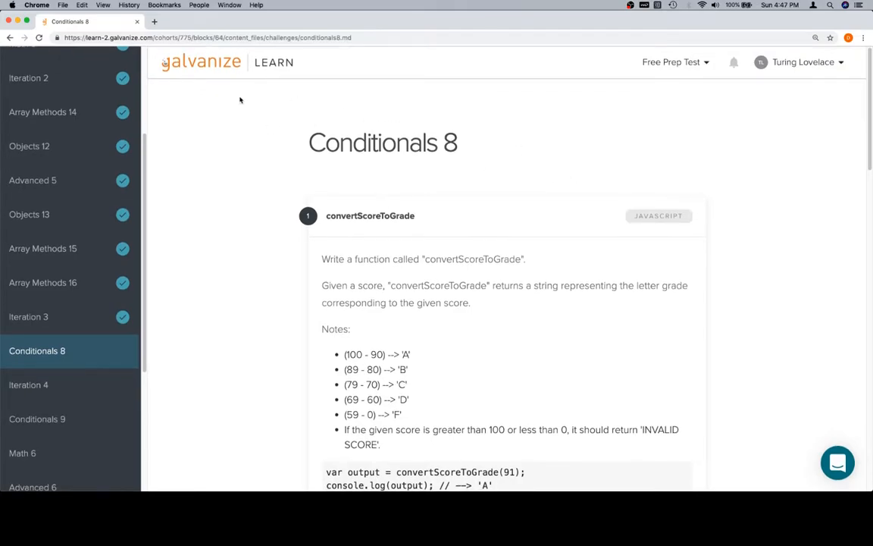
mouse_move(443, 214)
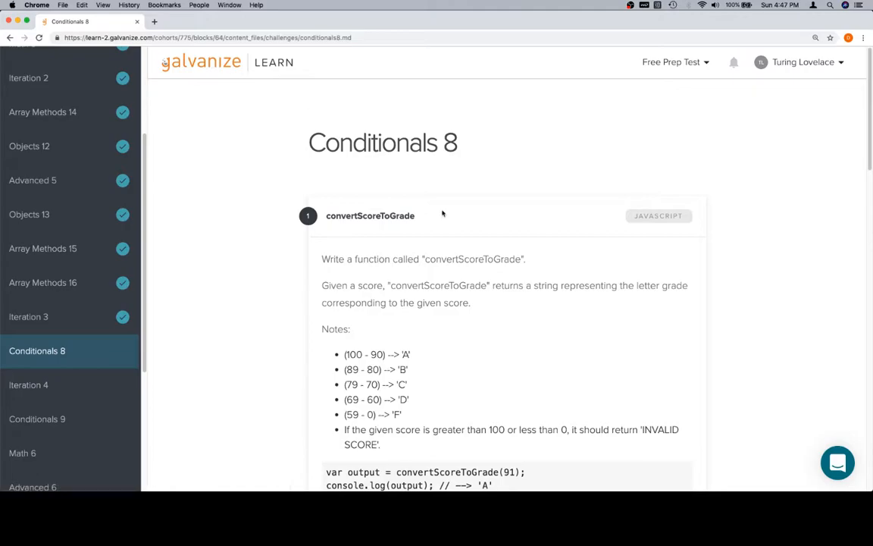
mouse_move(598, 165)
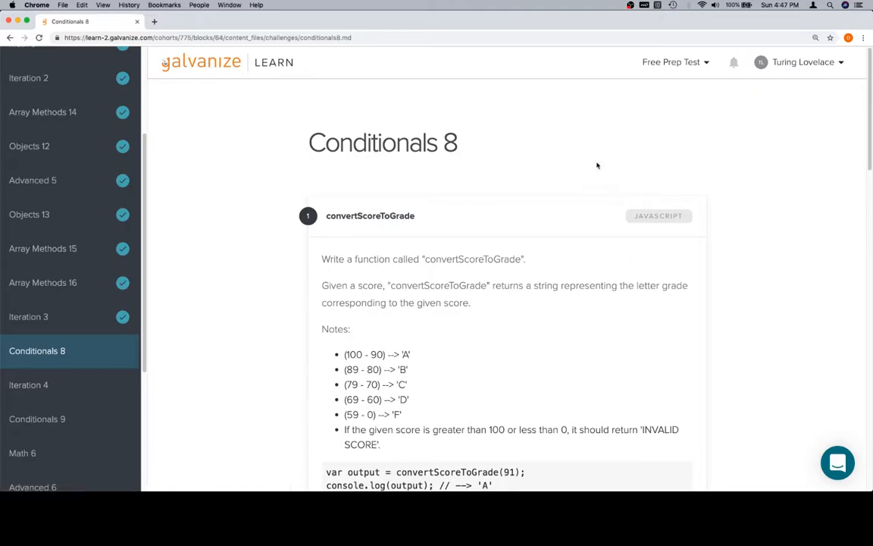
mouse_move(431, 174)
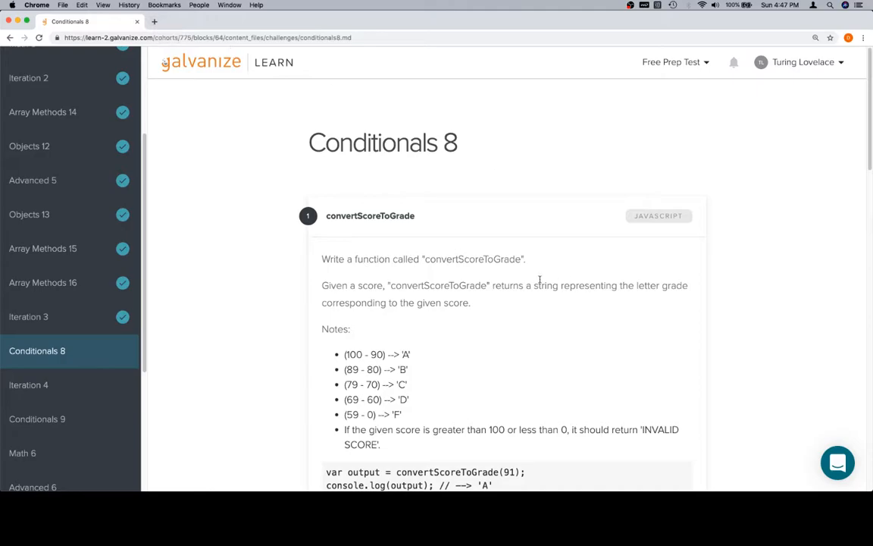
scroll("down", 3)
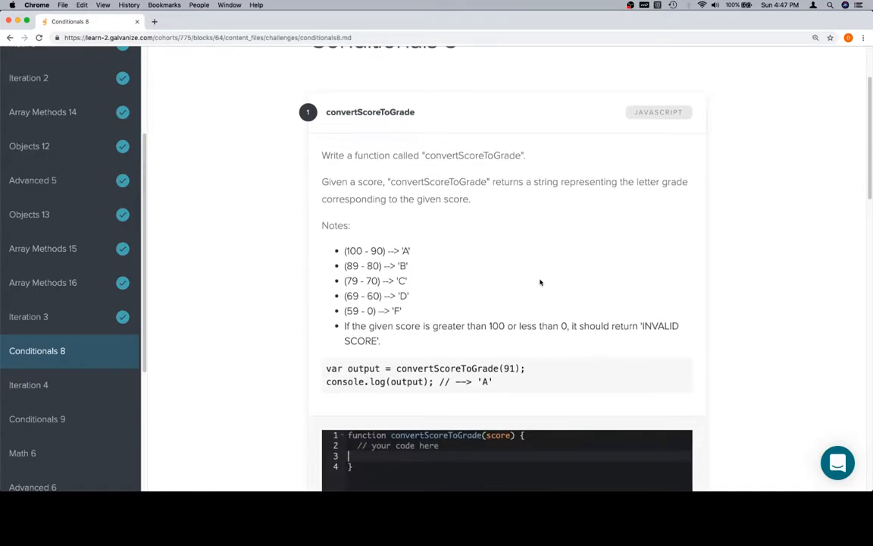
scroll("down", 3)
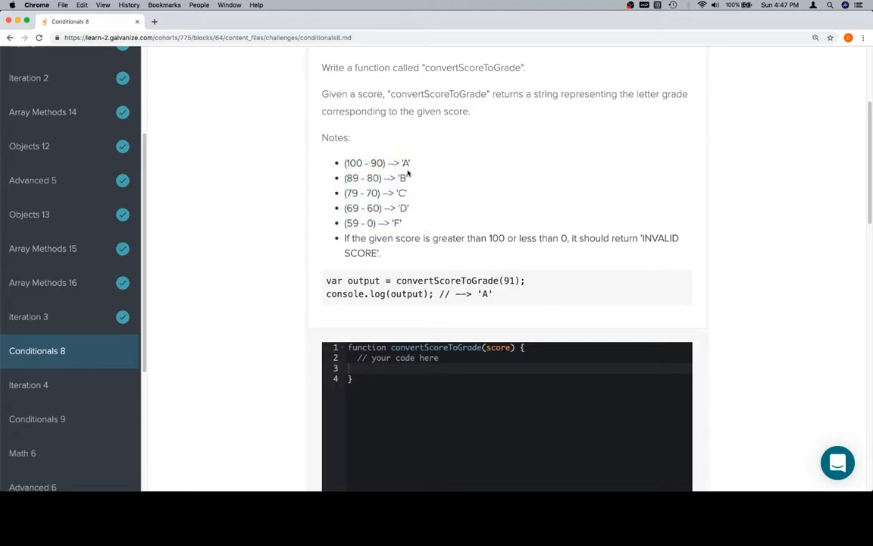
mouse_move(485, 291)
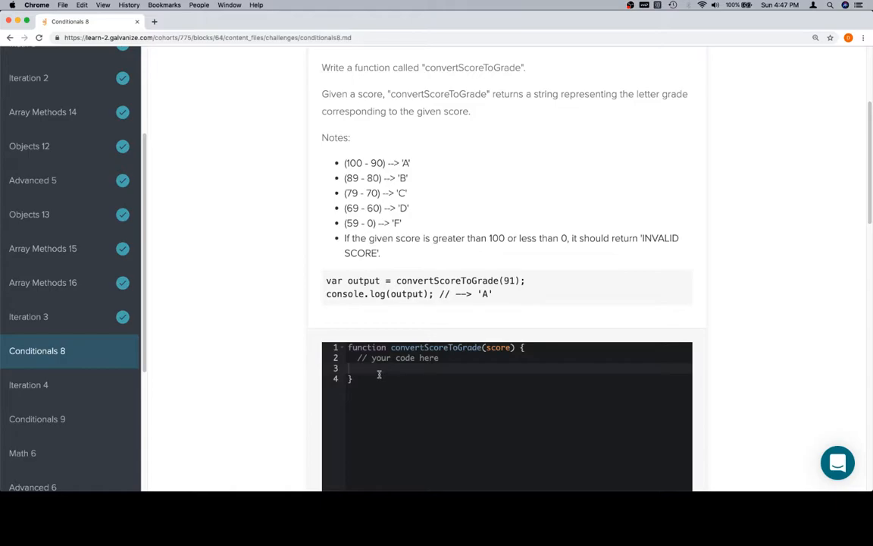
Step: Replace the placeholder with a check returning 'INVALID SCORE' when score > 100 || score < 0
left_click(362, 358)
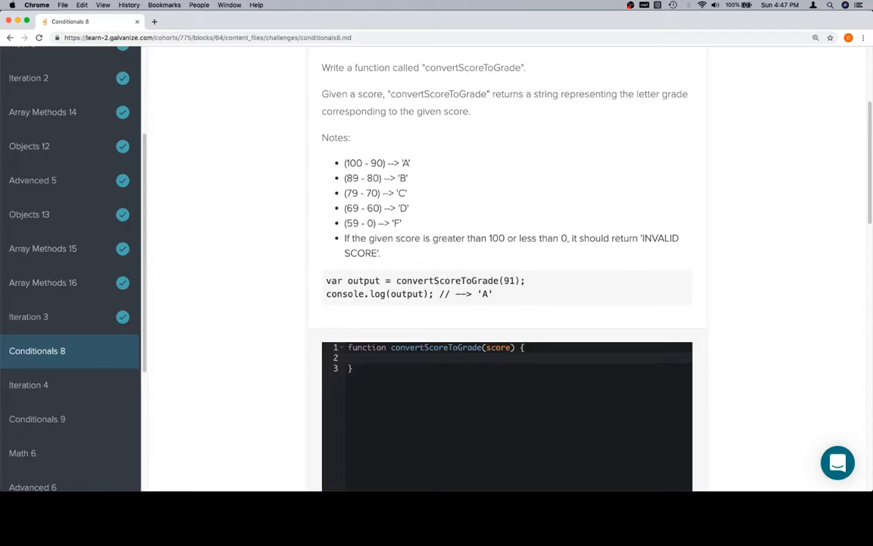
type("if ()")
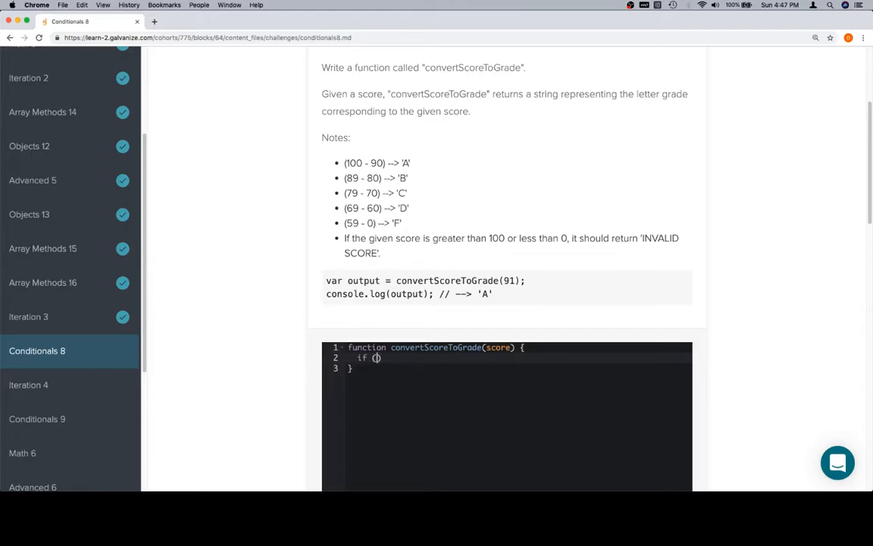
type("score > 1000 ||")
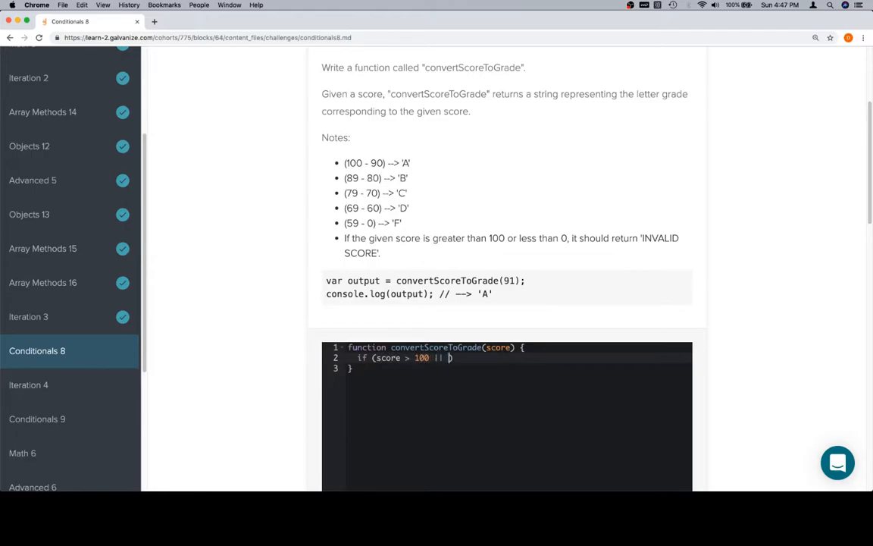
type("score < 0")
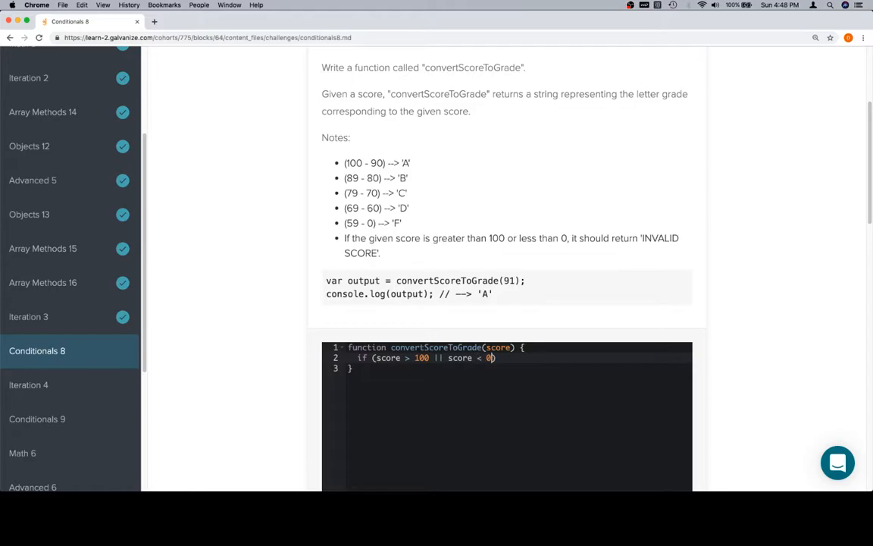
type(")")
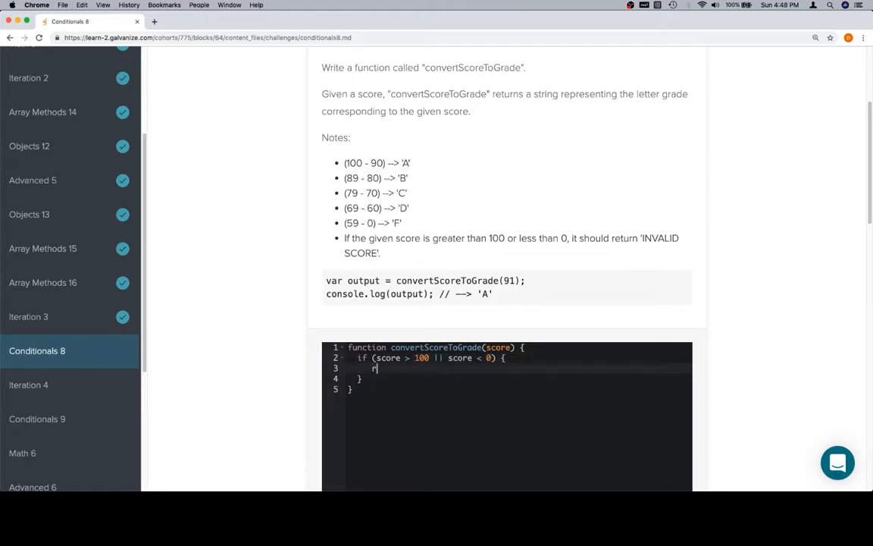
type("eturn")
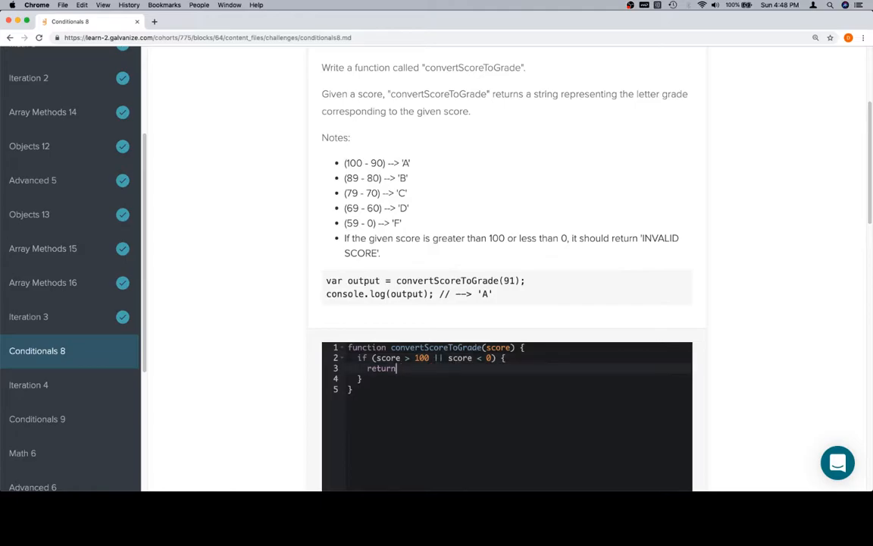
type("'INVALID SCORE';")
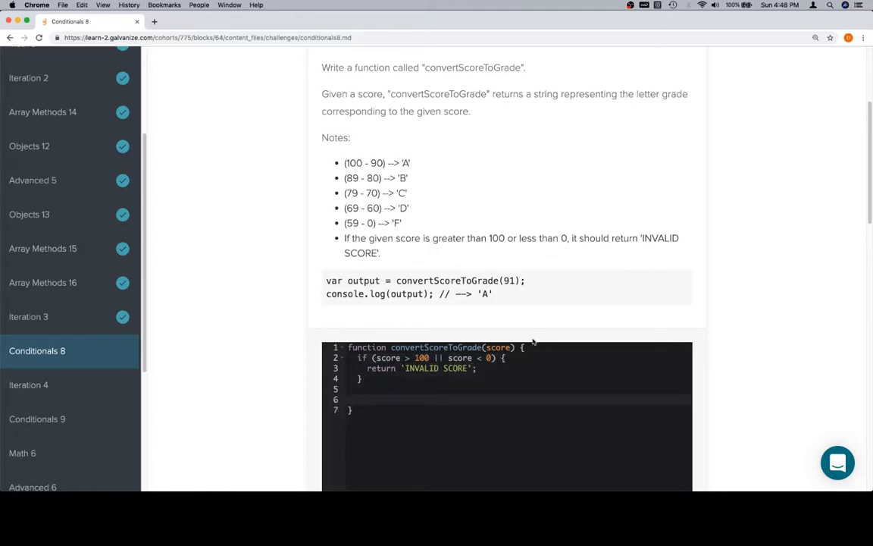
Step: Select a span in the editor below the 'INVALID SCORE' check, leaving the code unchanged
scroll("down", 3)
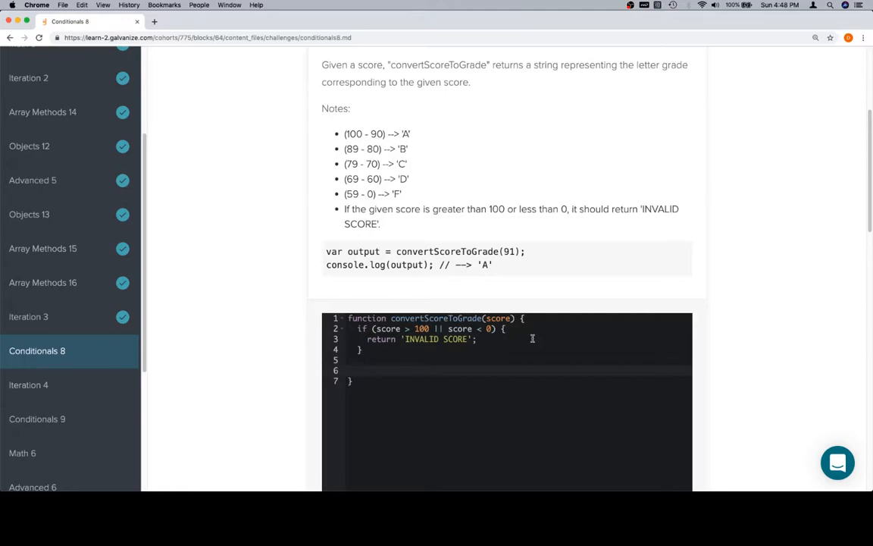
mouse_move(399, 196)
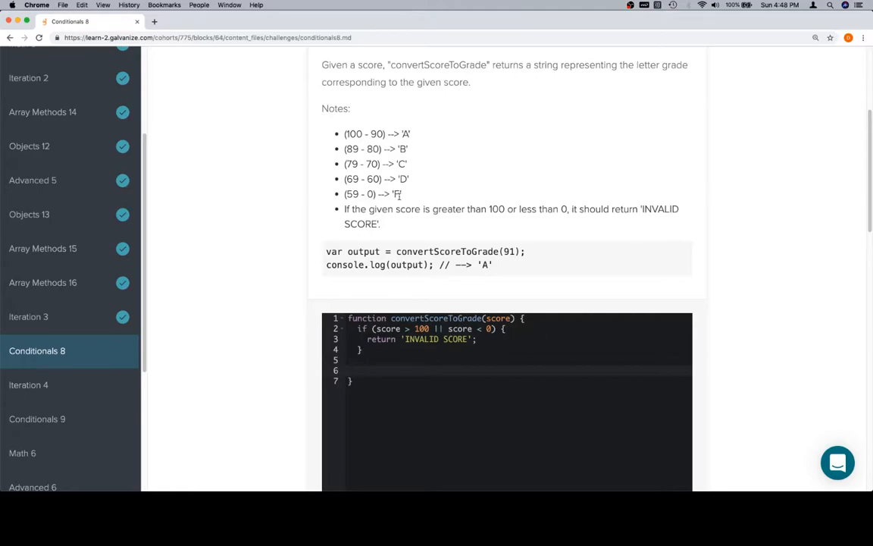
left_click_drag(343, 179, 402, 194)
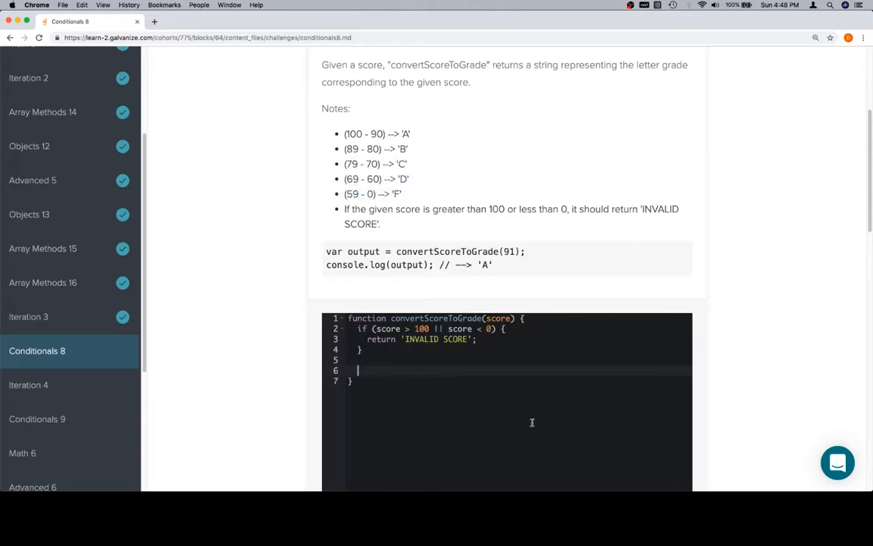
Step: Add an if branch returning "F" for score <= 59
type("if ()")
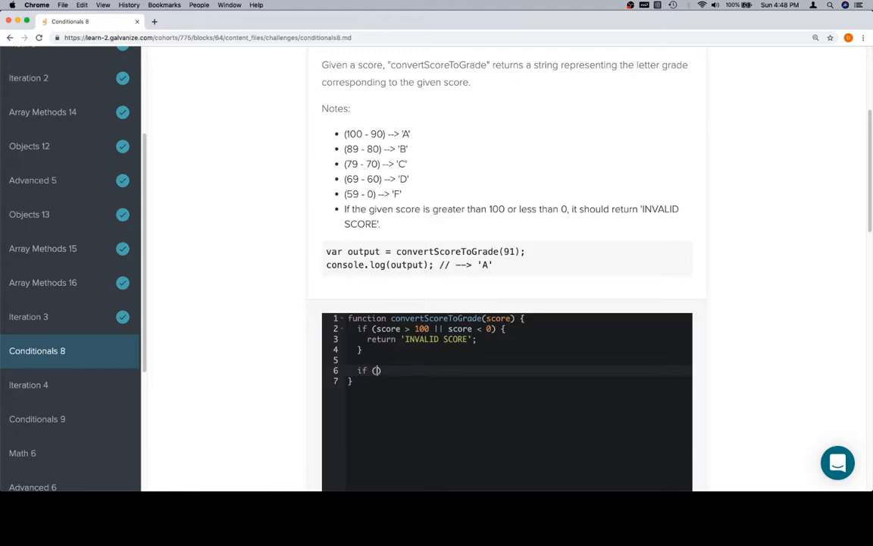
type("score <")
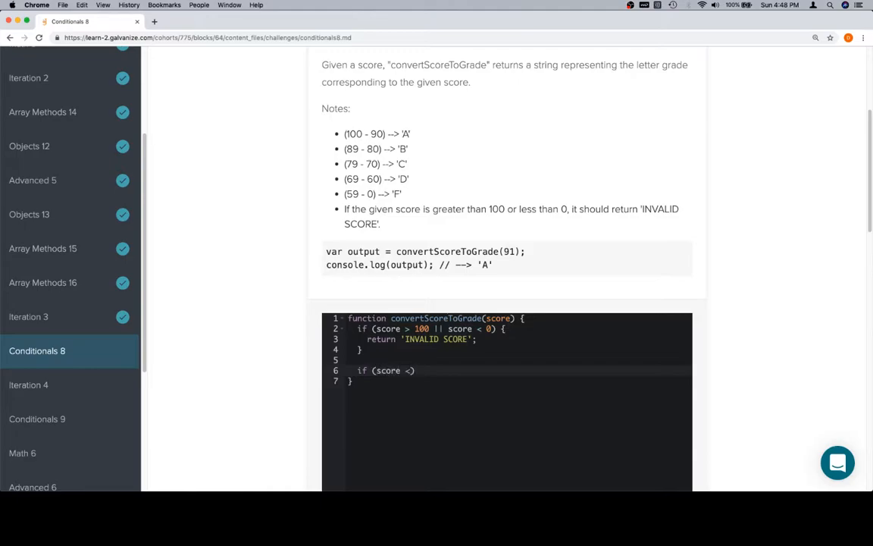
type("= 5")
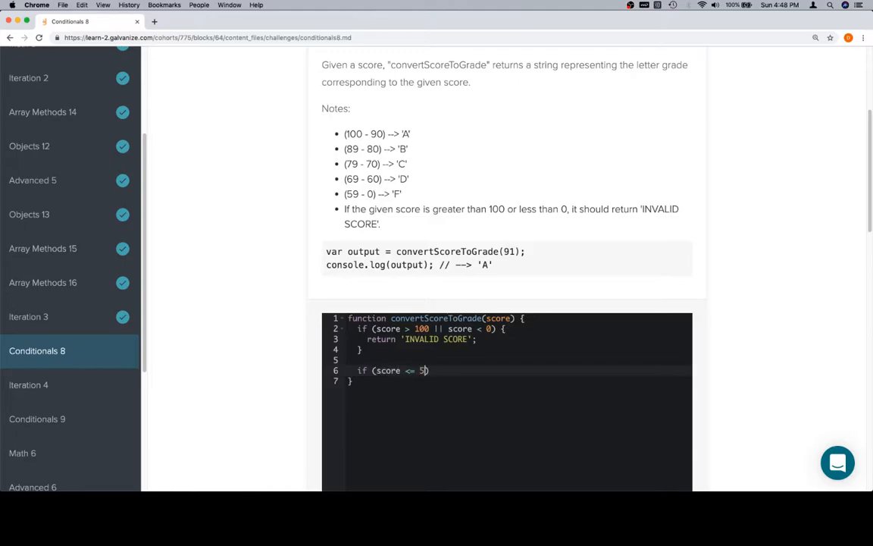
type("9)")
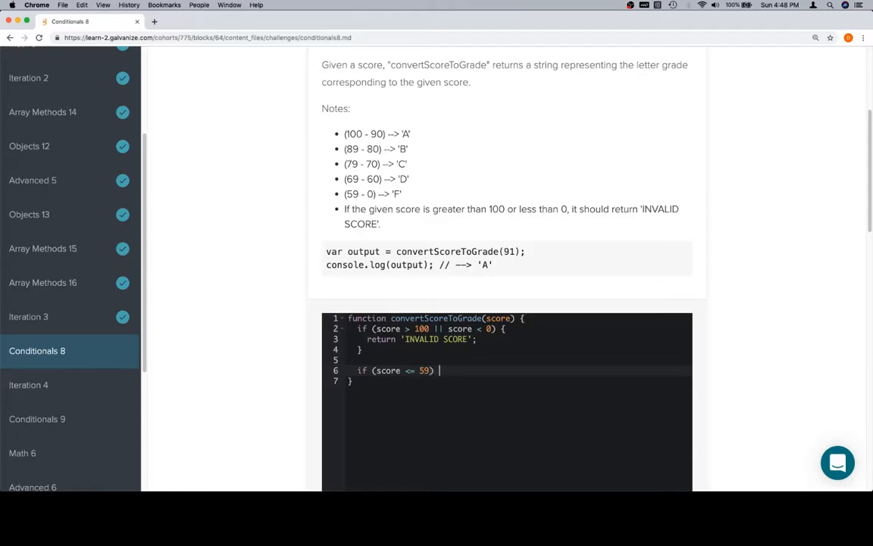
type("{")
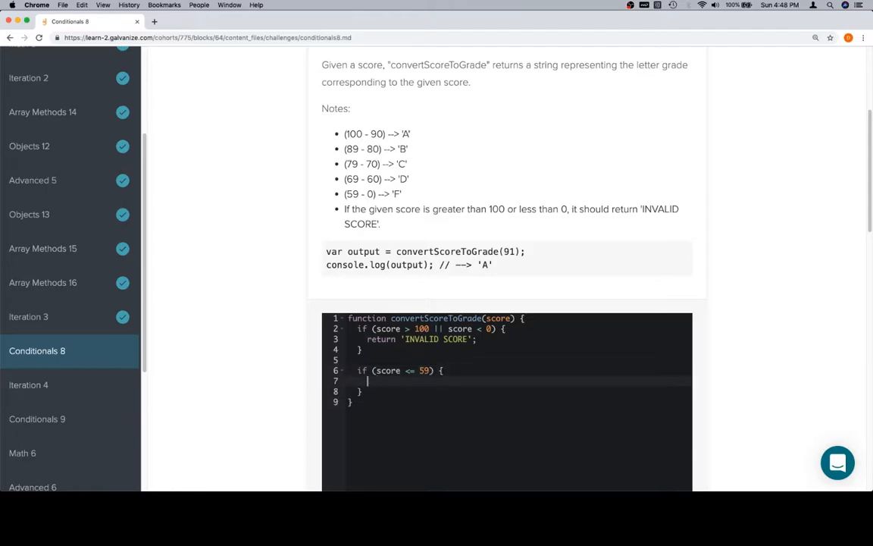
type("return \"F\";")
left_click(520, 392)
type(" else")
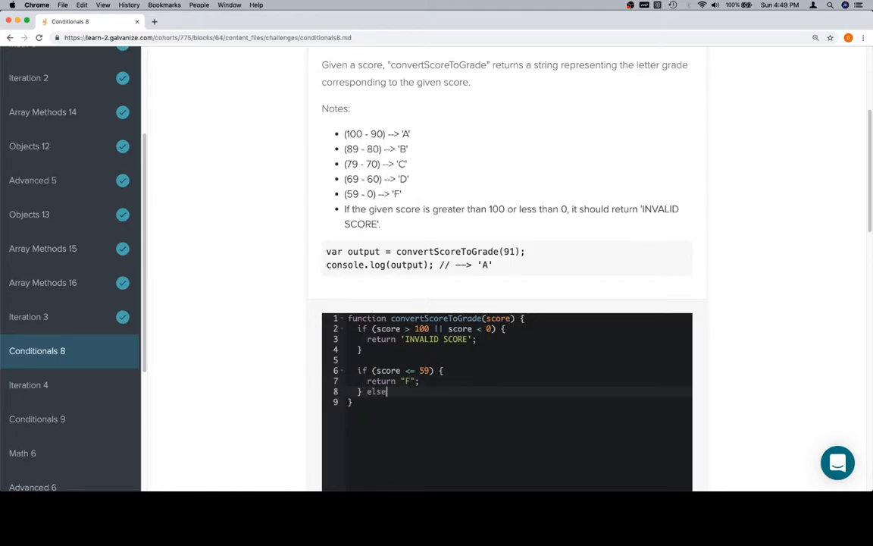
Step: Add else-if branches returning "D" up to 69 and "C" up to 79, and start the score <= 89 branch
type("if (score <= 69)")
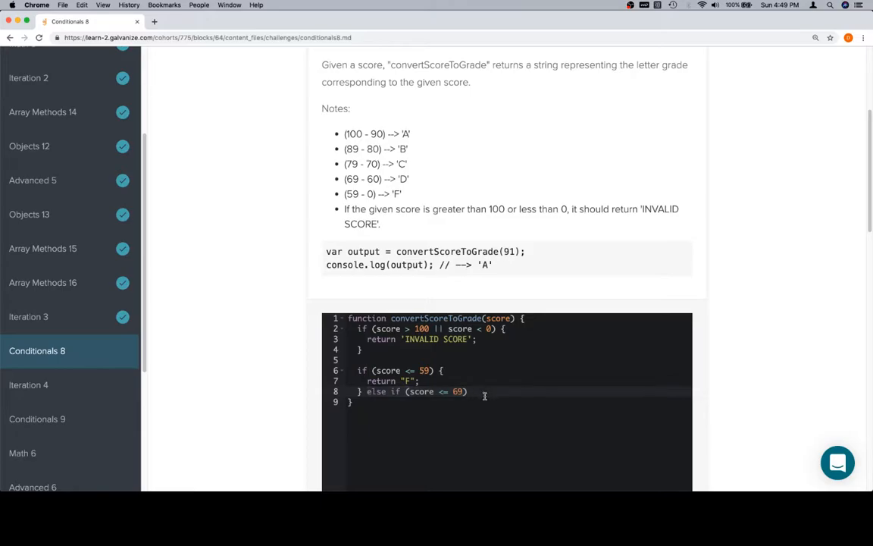
type("{")
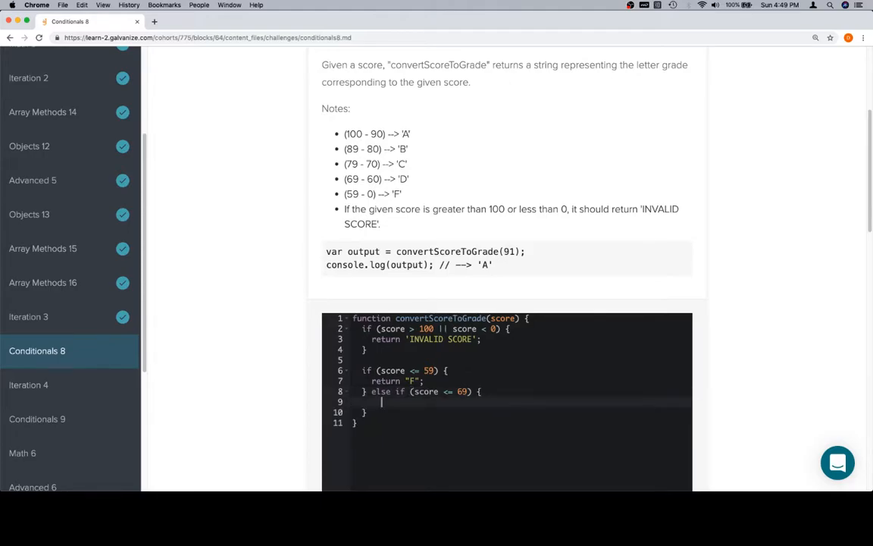
type("return \"D\";")
left_click(520, 413)
type(" else if (s")
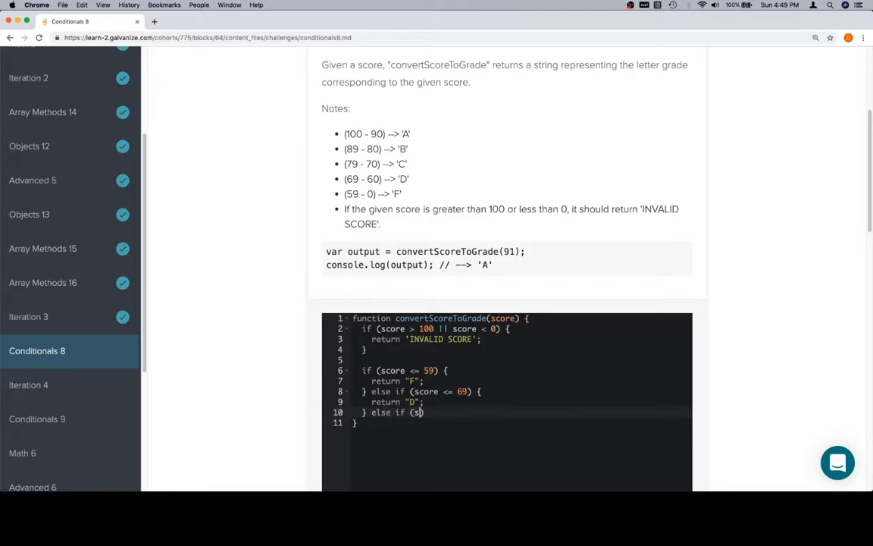
type("core")
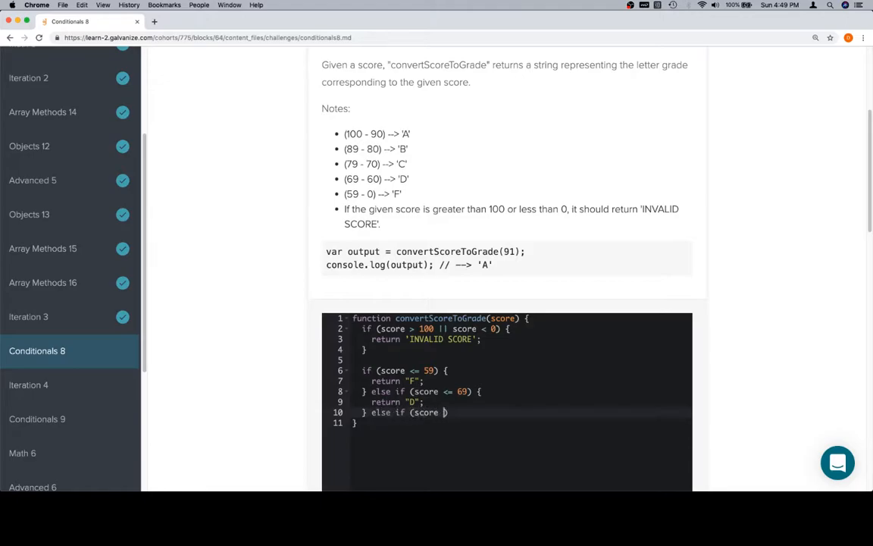
type("<=")
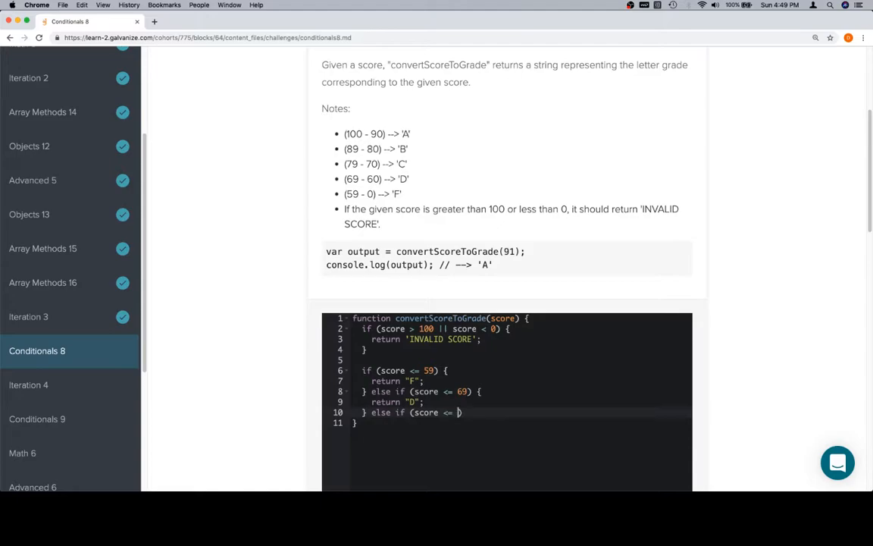
type("79")
type("} else if (s")
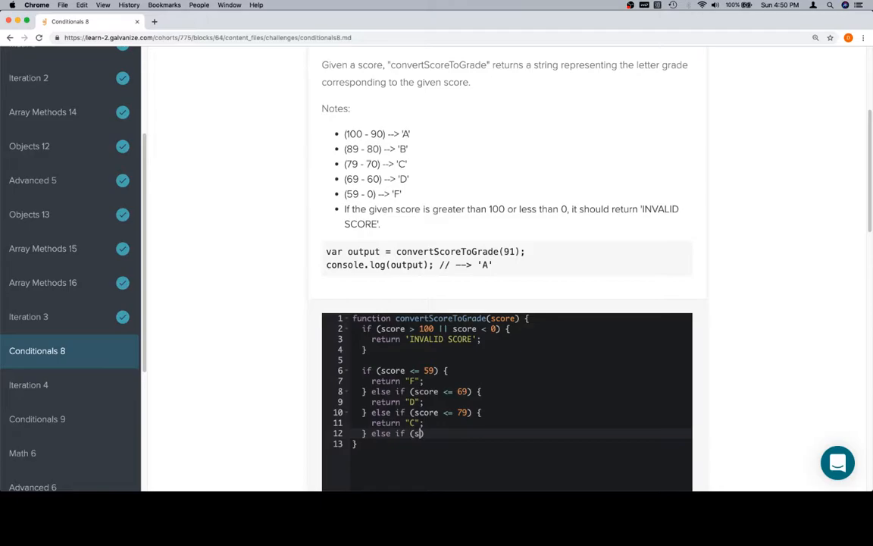
type("core")
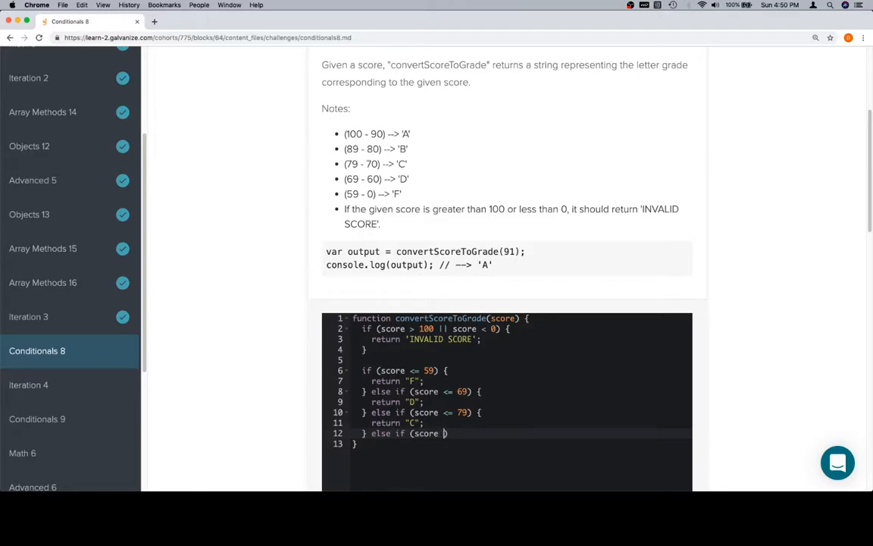
type("<=")
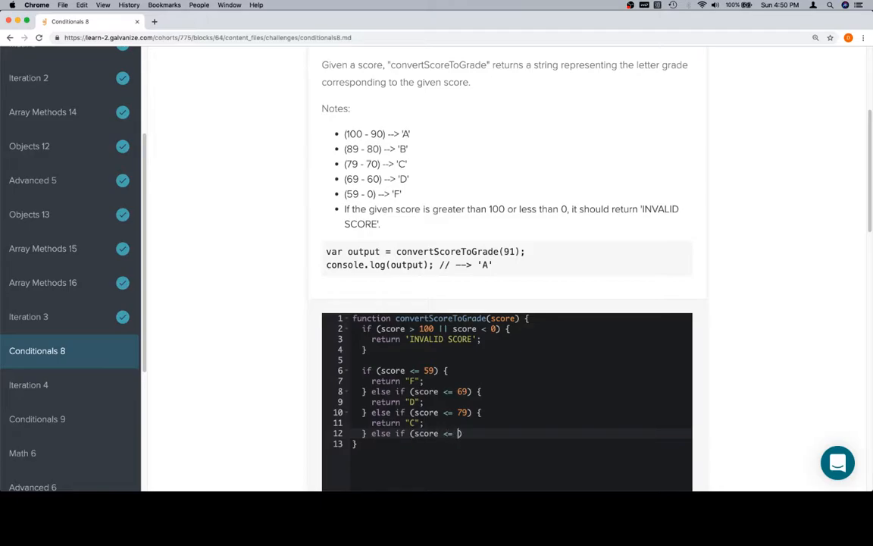
type("89)")
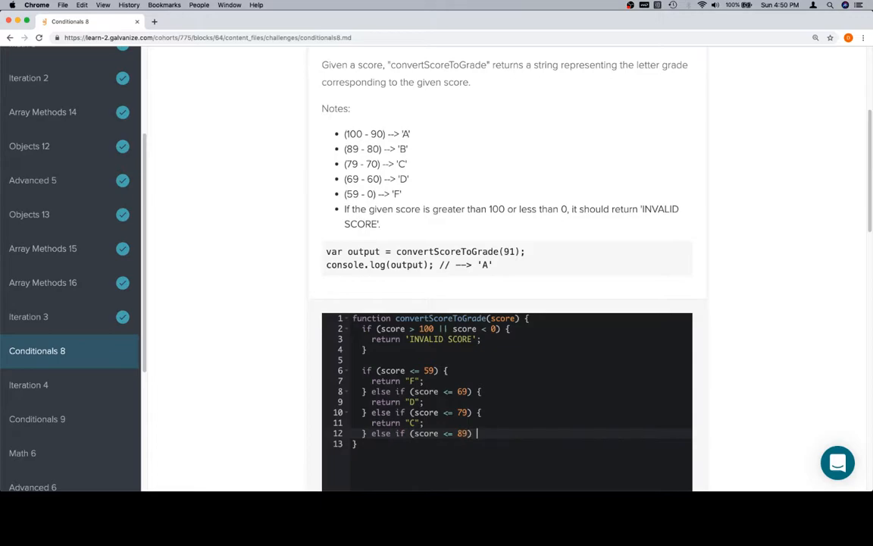
Step: Return "B" in the <= 89 branch and add a <= 100 branch returning "A", completing the chain
scroll("down", 3)
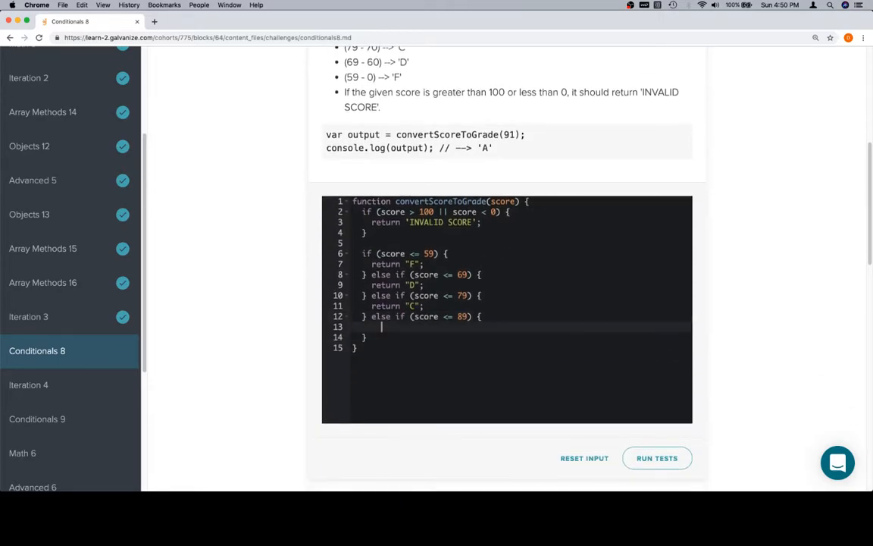
type("retu")
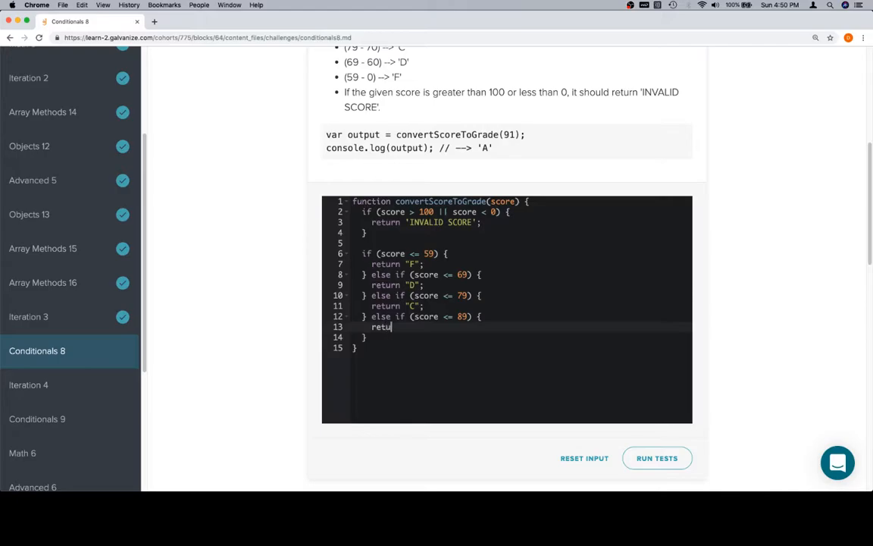
type("rn \"B\";")
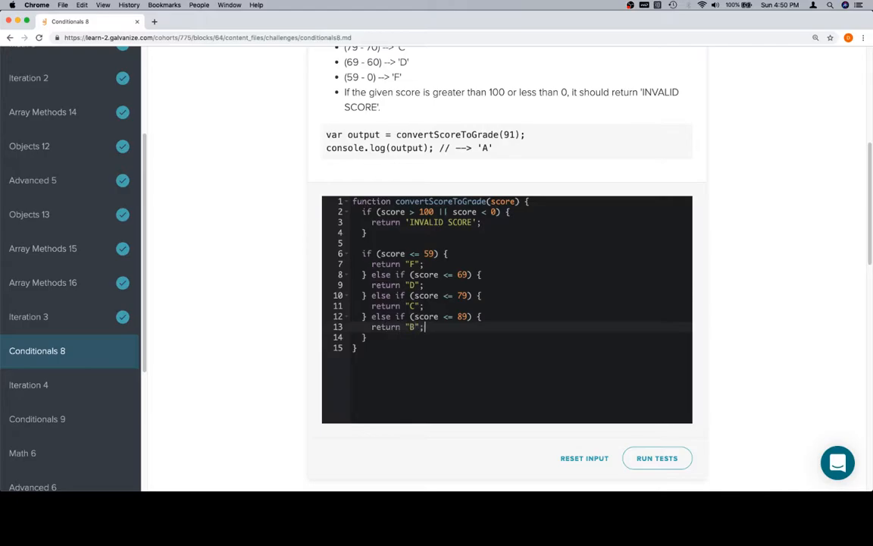
type("else if (score")
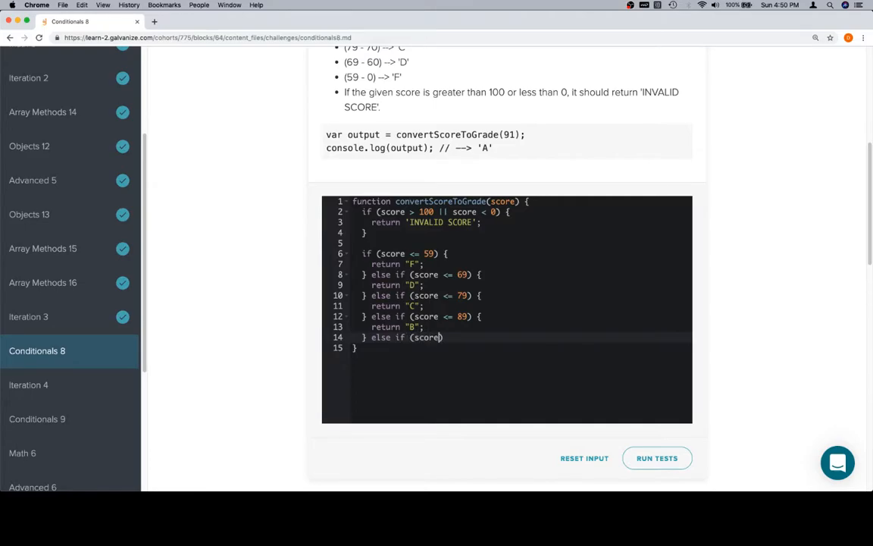
type("<=")
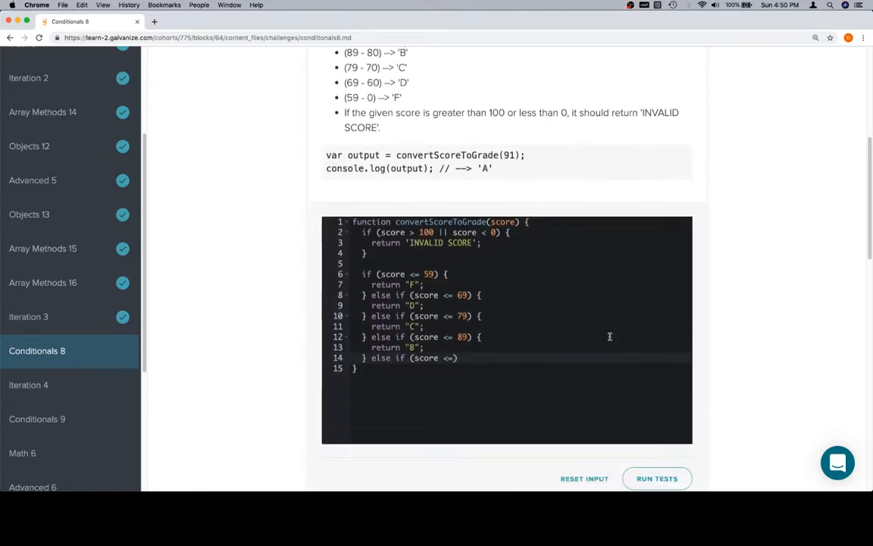
type("100)")
type("ret")
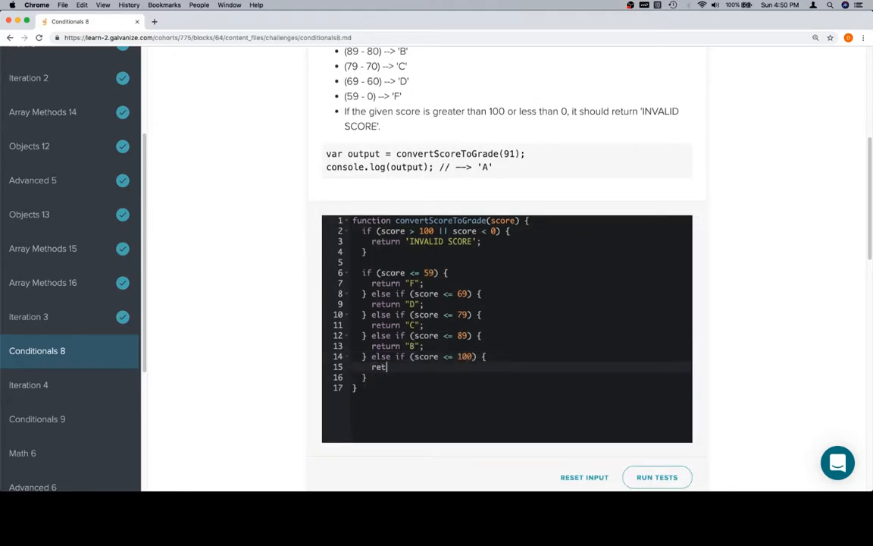
type("urn \"B\"")
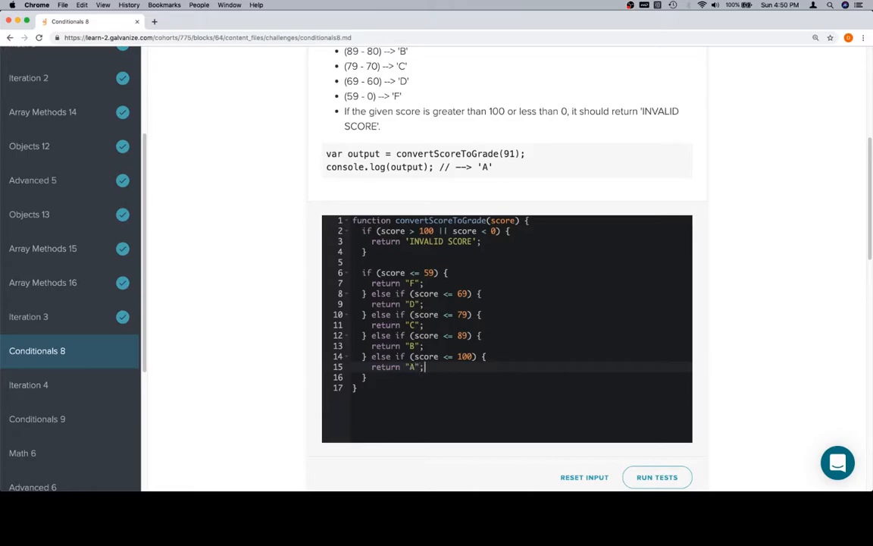
scroll("down", 3)
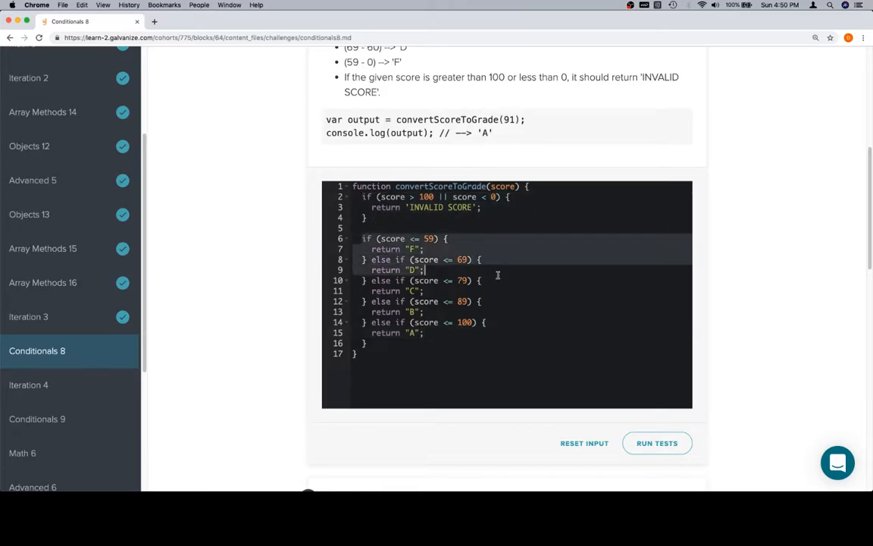
Step: Run the tests on the finished convertScoreToGrade solution
left_click(657, 443)
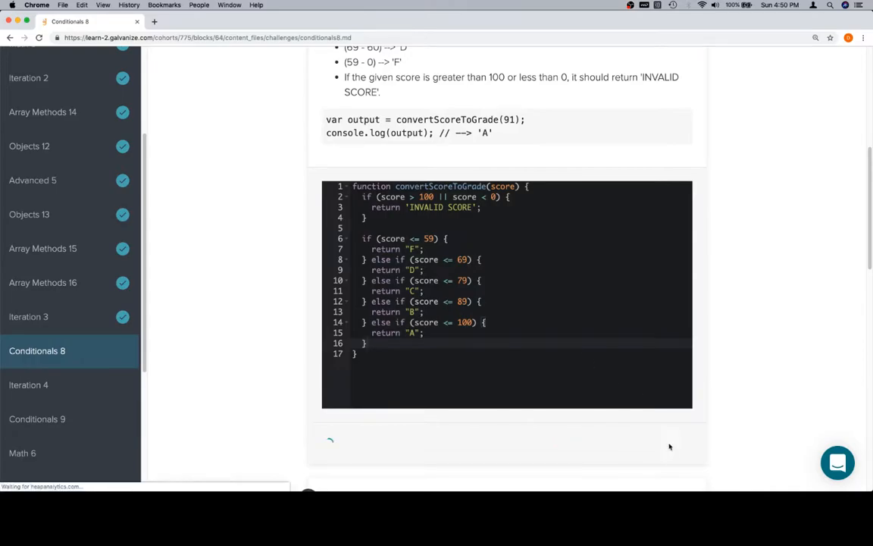
left_click(656, 443)
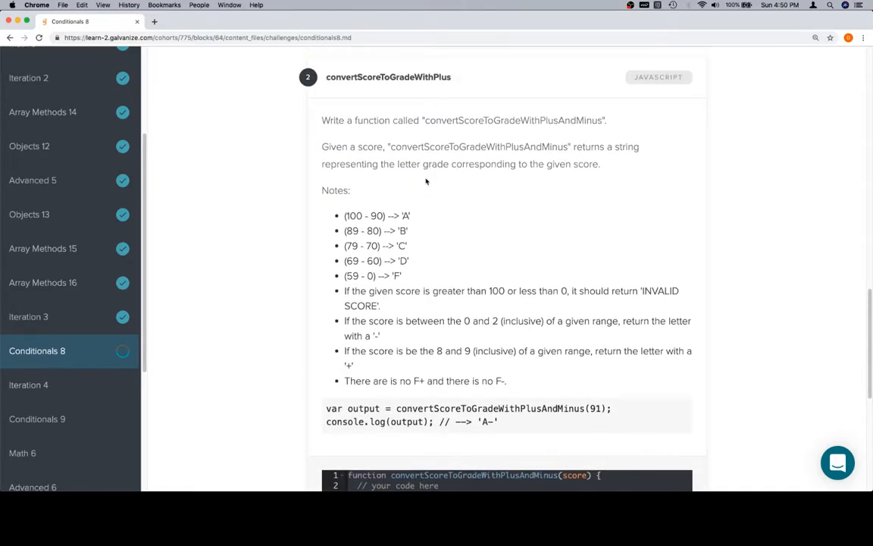
mouse_move(482, 142)
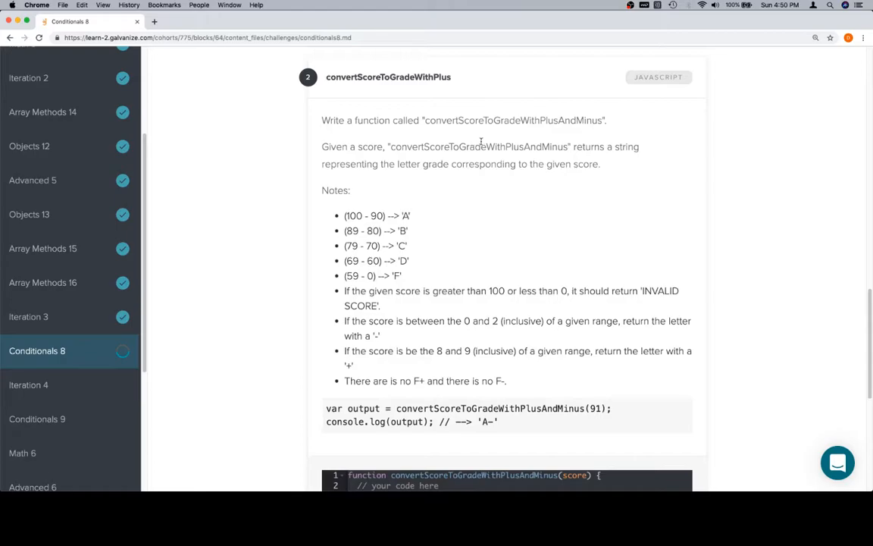
scroll("down", 3)
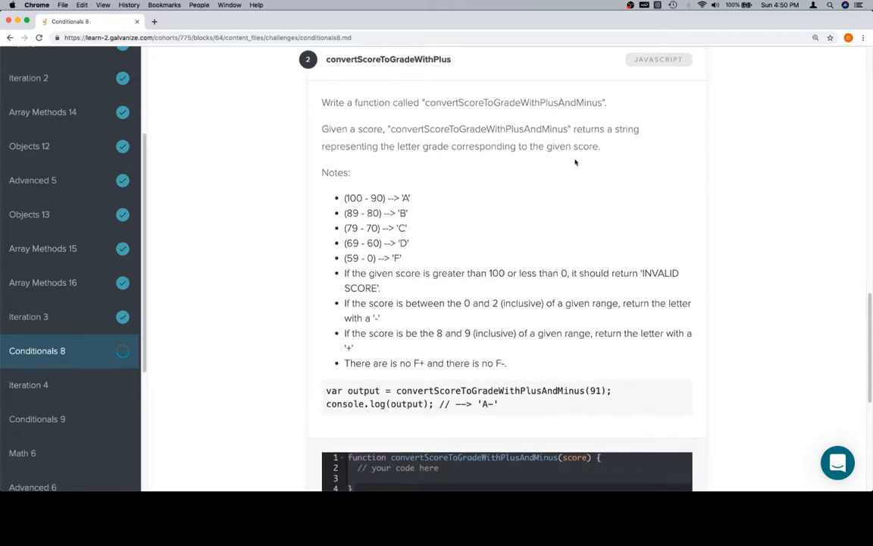
scroll("down", 3)
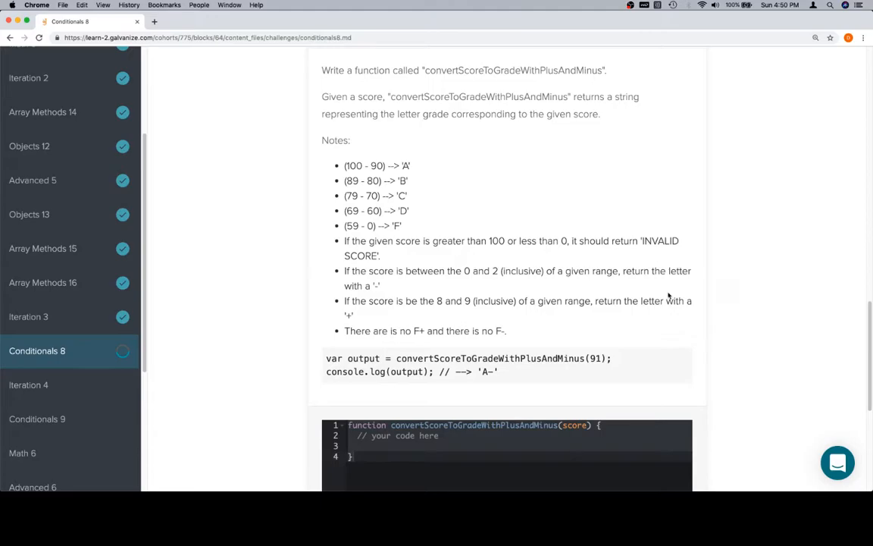
mouse_move(630, 251)
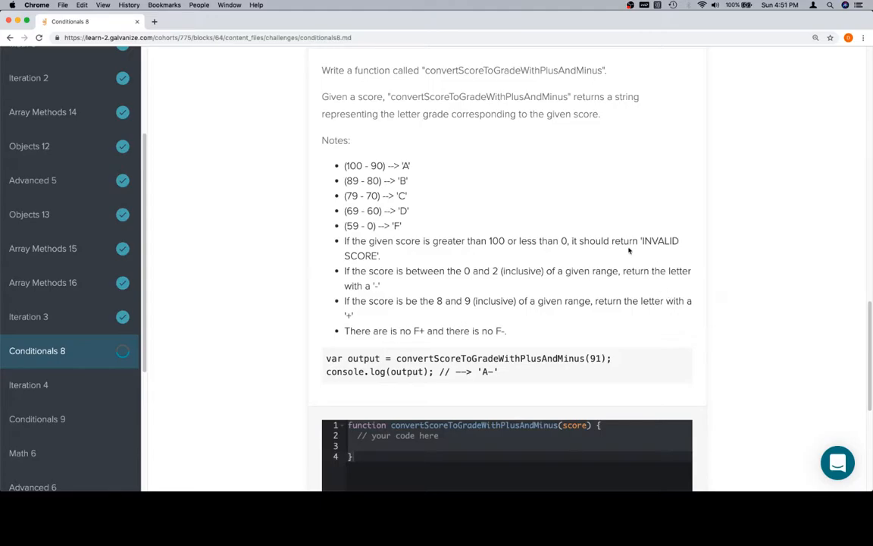
mouse_move(528, 218)
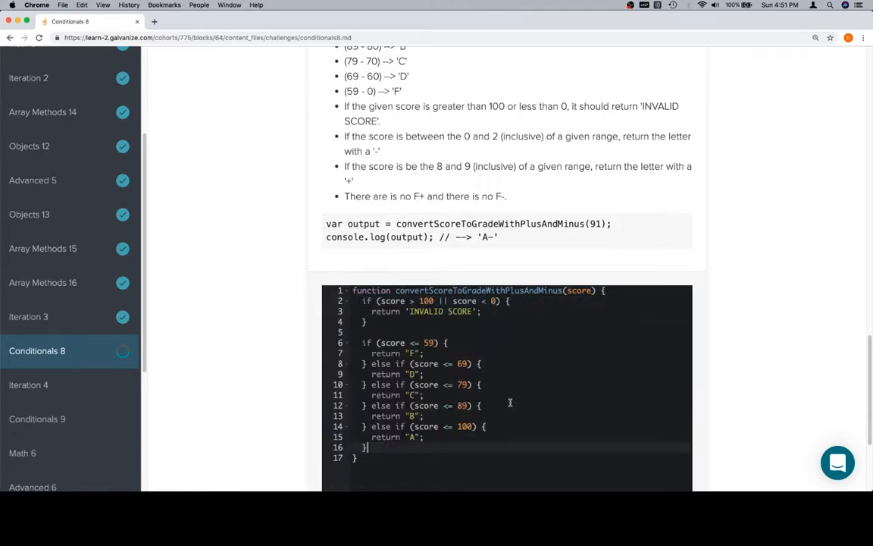
mouse_move(448, 332)
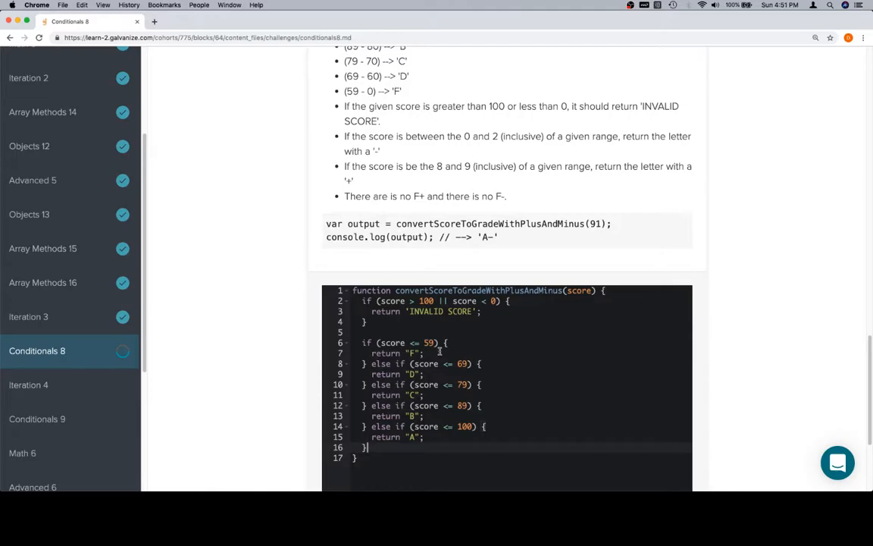
Step: Scroll down through the new function's INVALID SCORE check and F–A grade chain
scroll("down", 3)
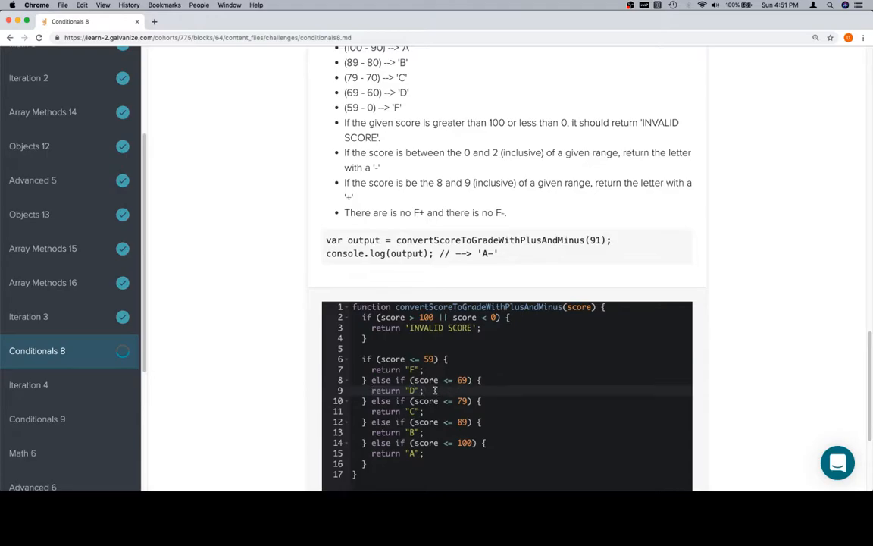
Step: Comment a plan inside the D branch: 60–62 returns D-, 68–69 returns D+, otherwise D
type("// if")
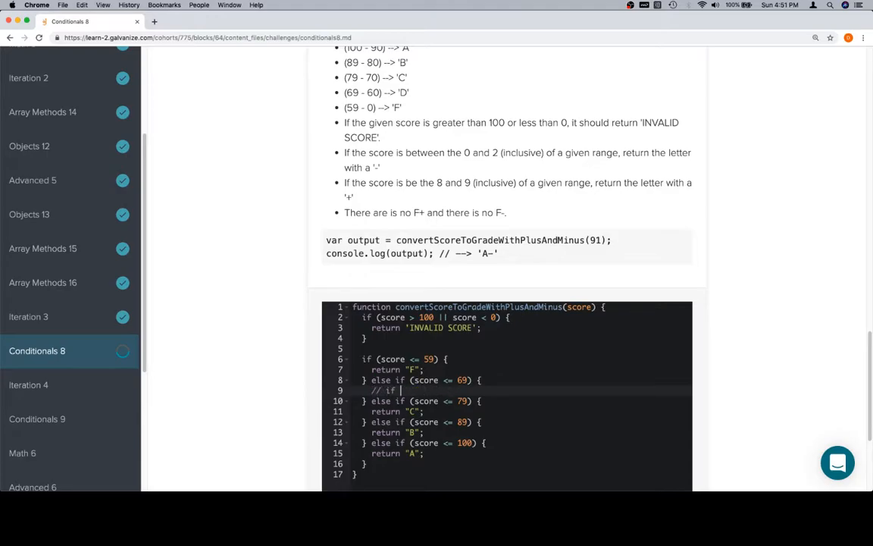
type("60, 61, or 62")
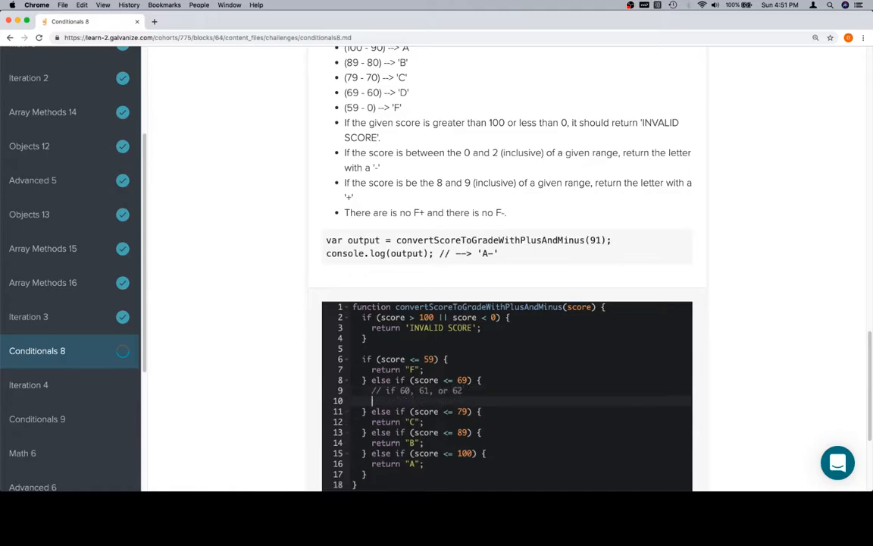
type("// return D-")
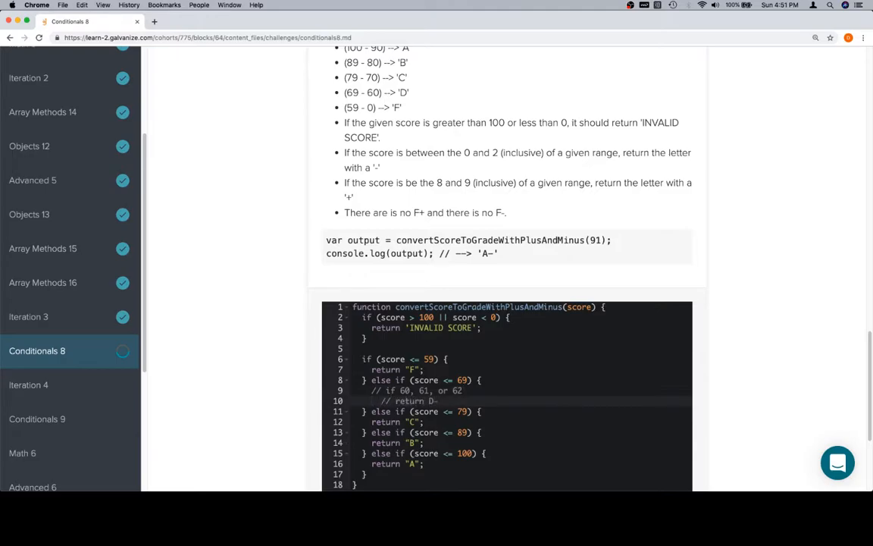
type("// else")
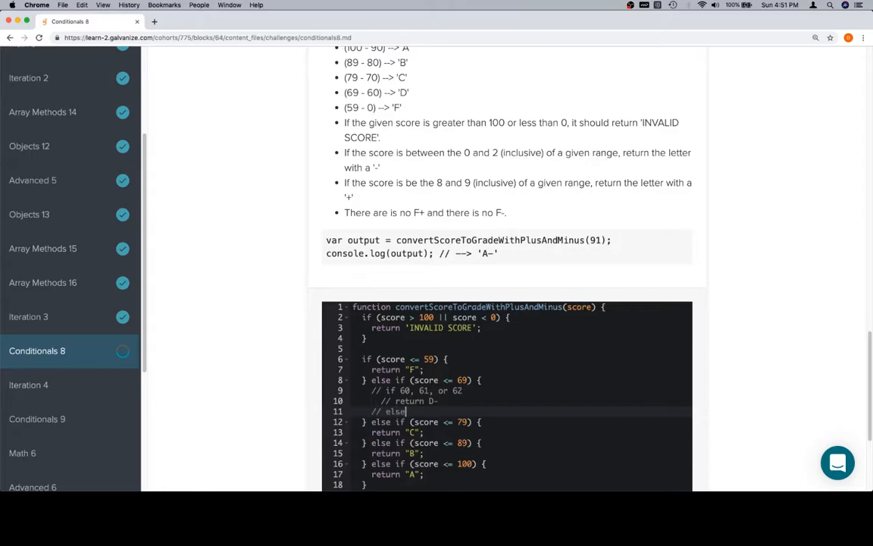
type("if")
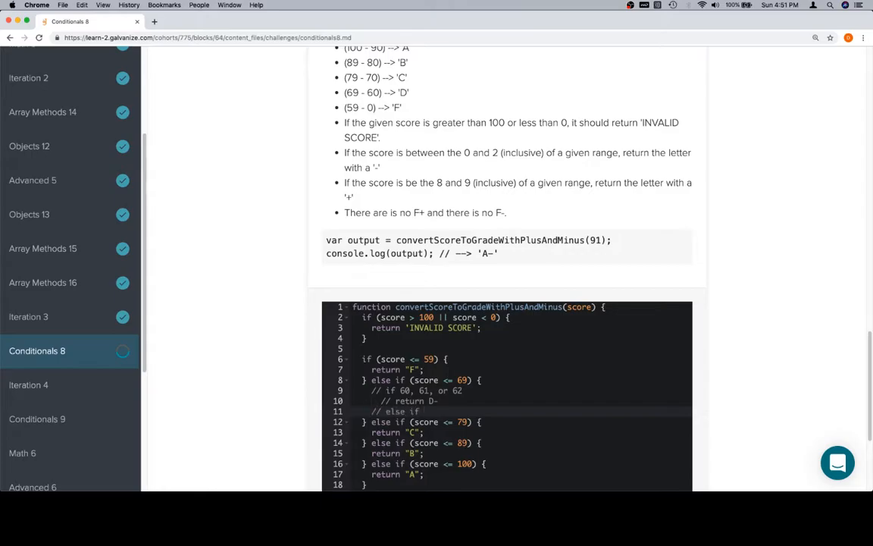
type("68 or")
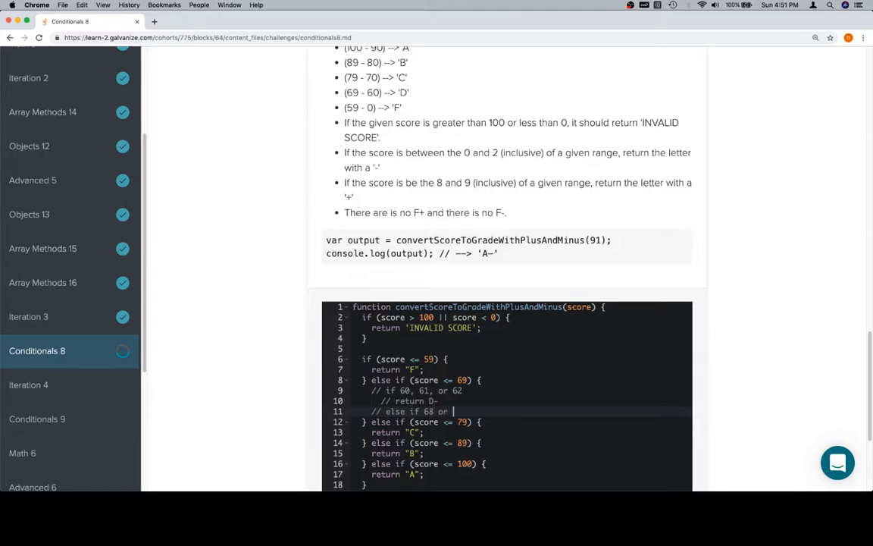
type("69")
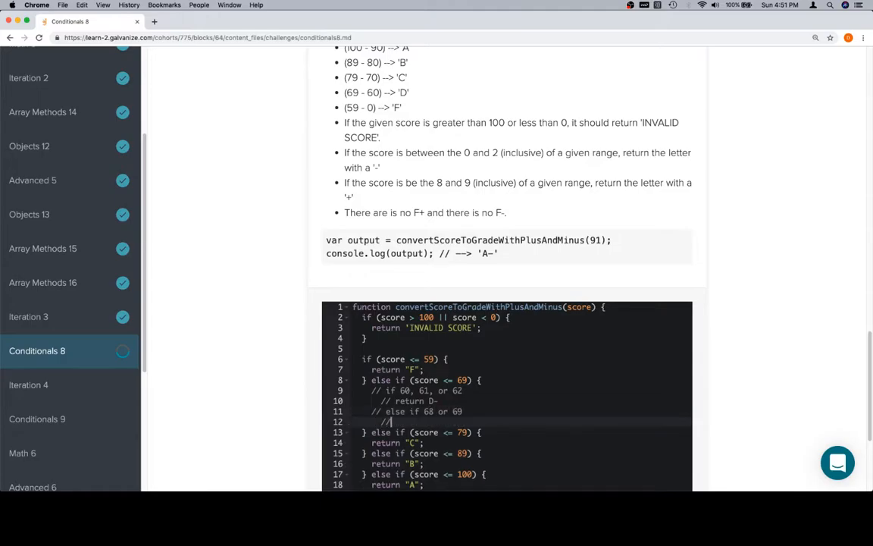
type("return D+")
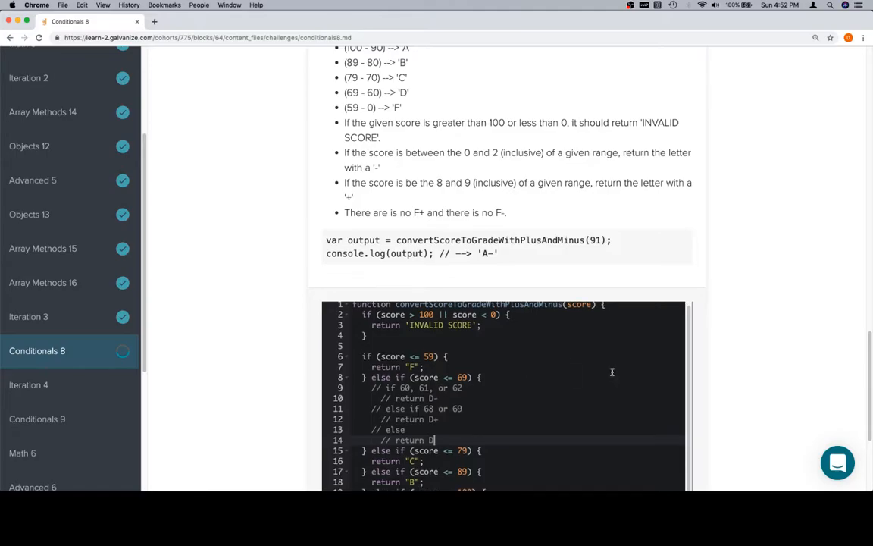
scroll("down", 3)
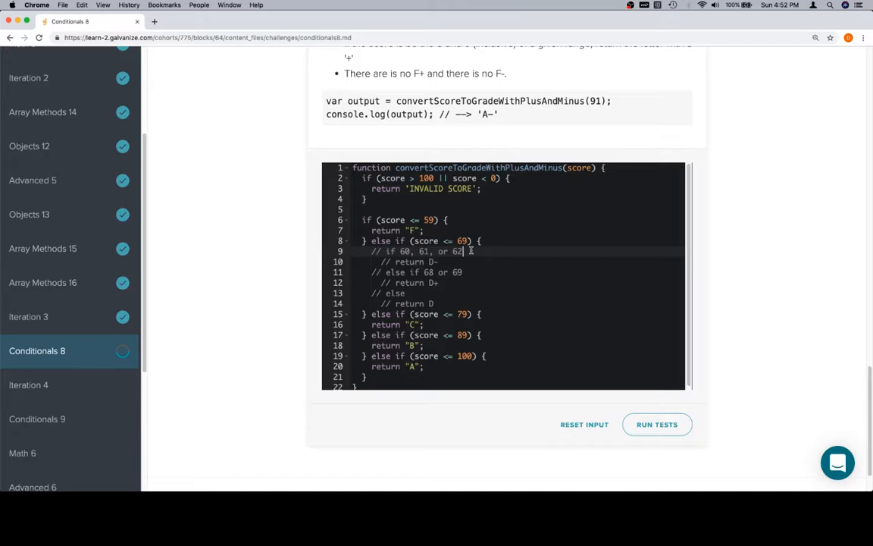
Step: Add a nested if returning "D-" when score <= 62
type("if")
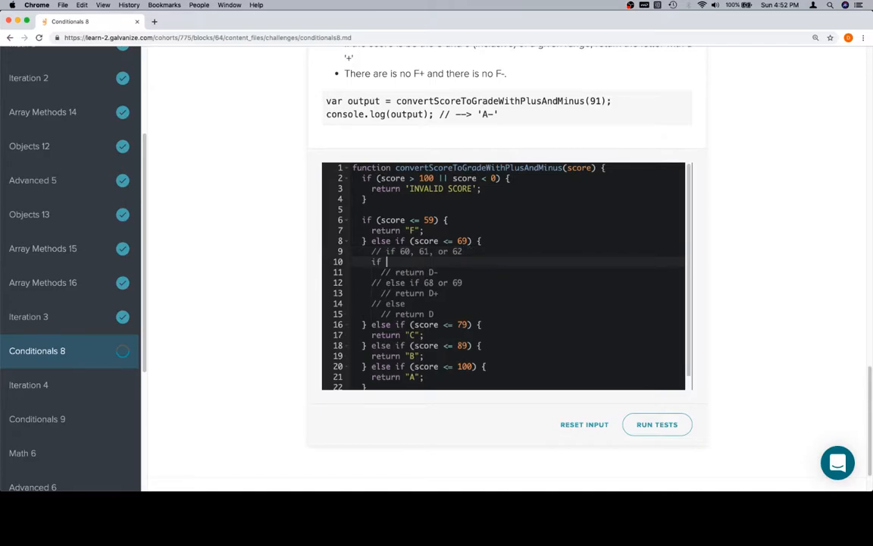
type("score )")
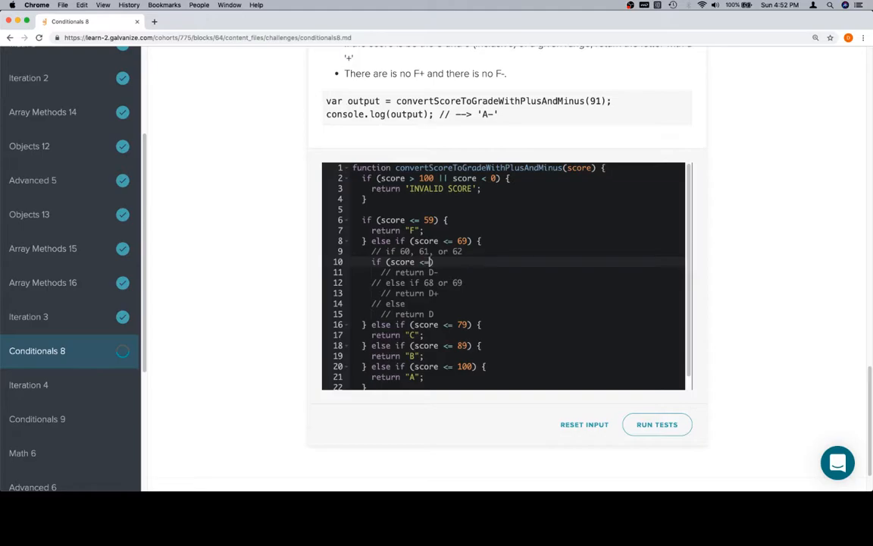
type("62")
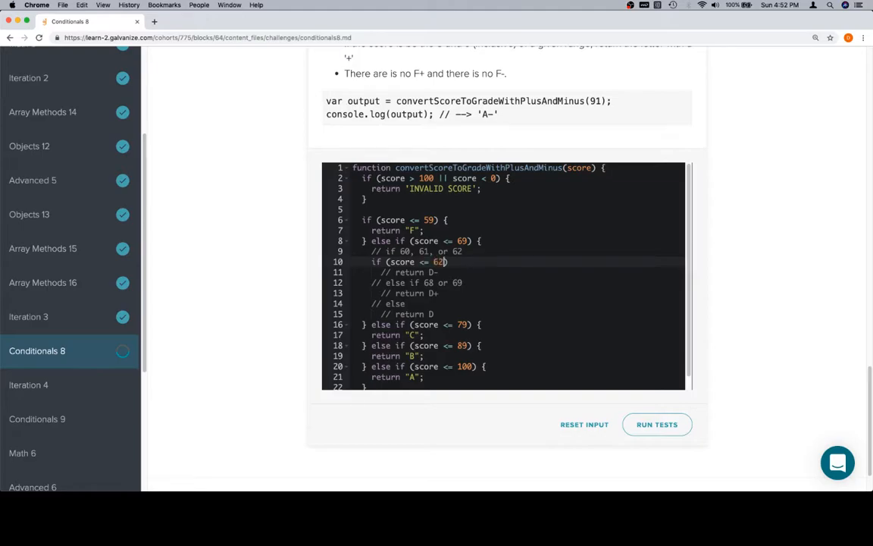
type("{}")
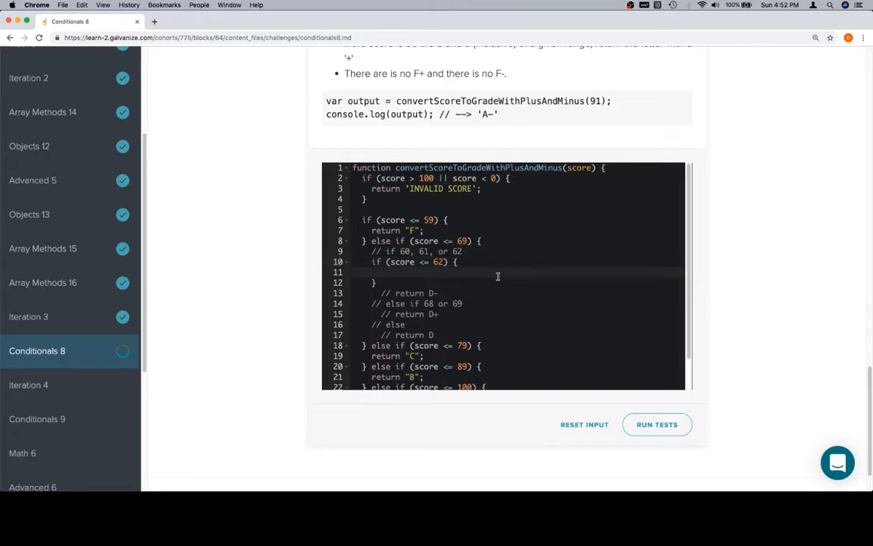
type("r")
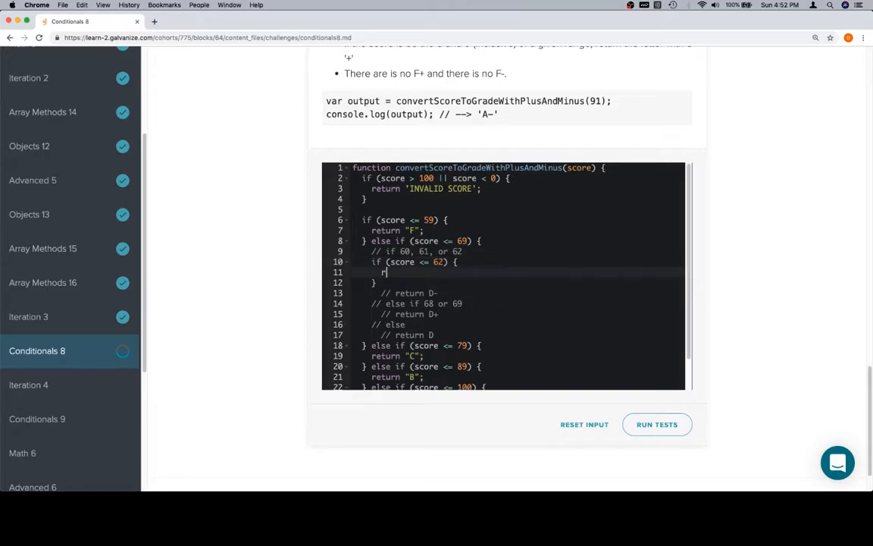
type("eturn")
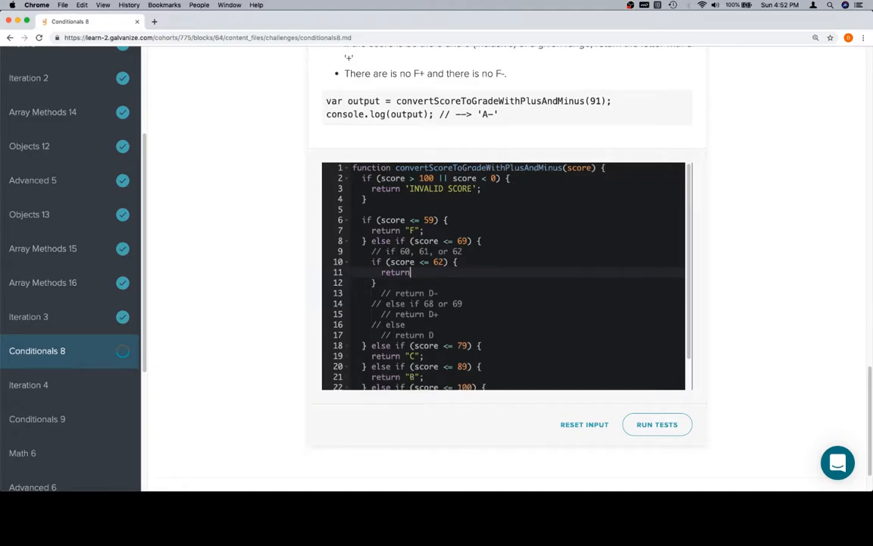
type("\"D\"")
left_click(518, 283)
type(" else if (score ")
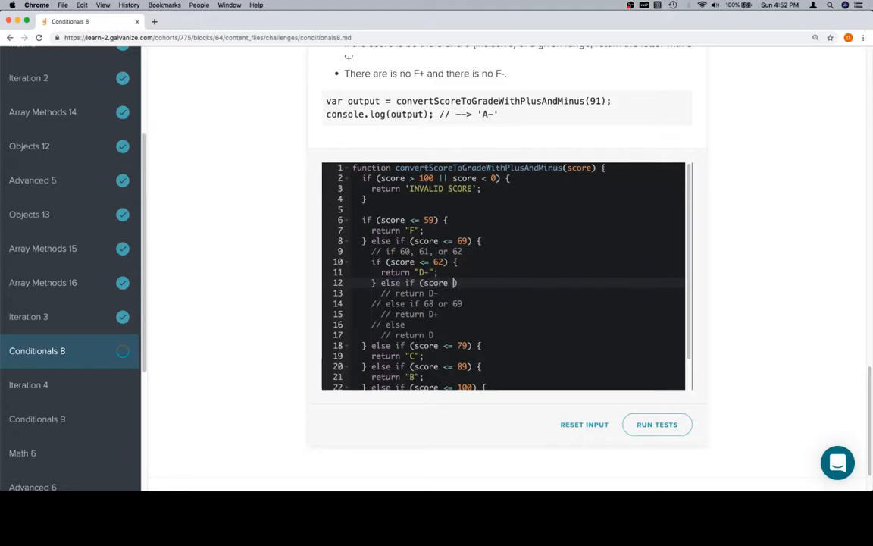
Step: Add the >= 68 case returning "D+" and an else returning "D"
type(">=")
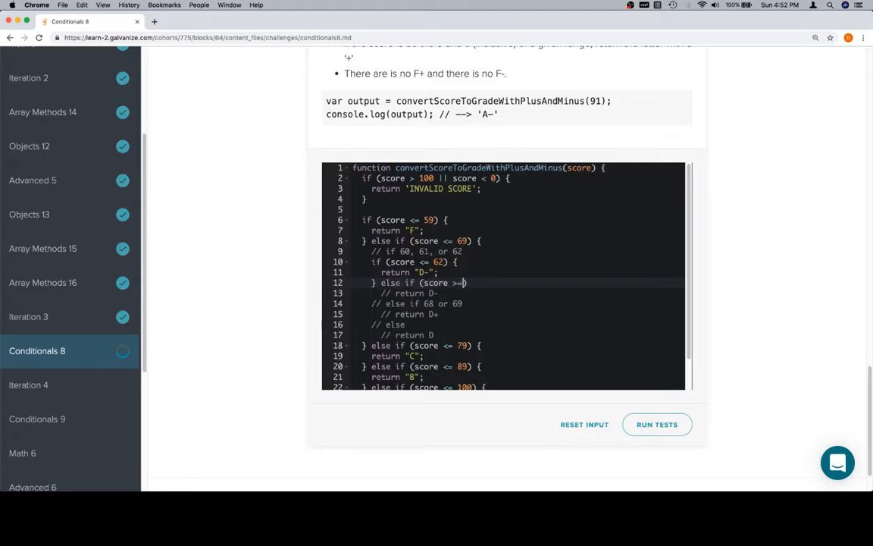
type("68")
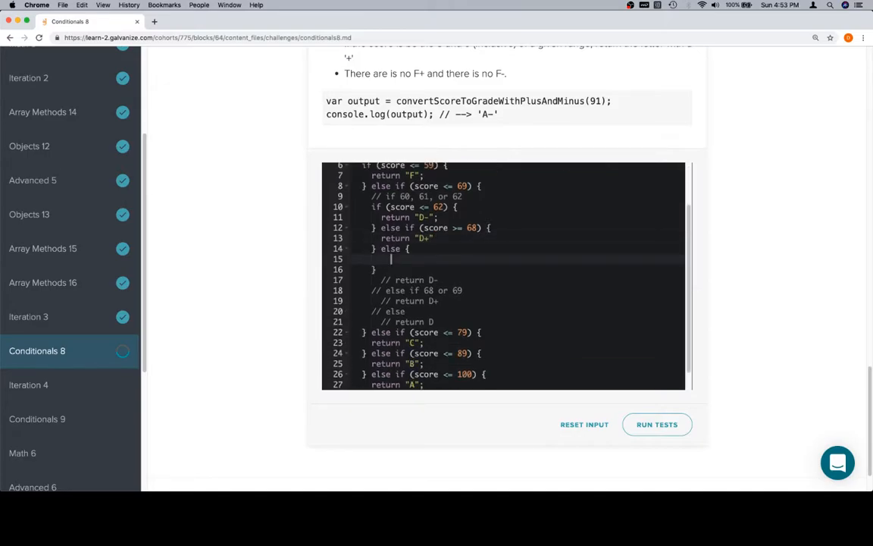
type("re")
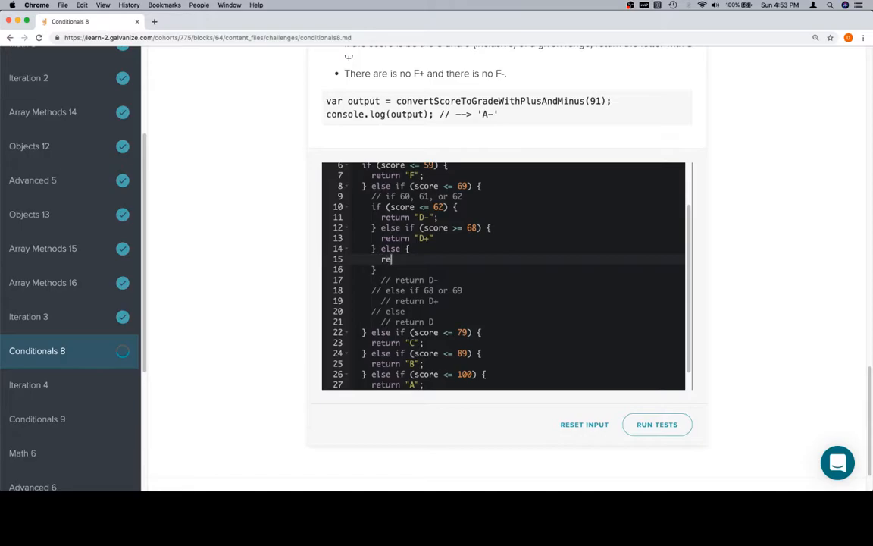
type("turn \"D\";")
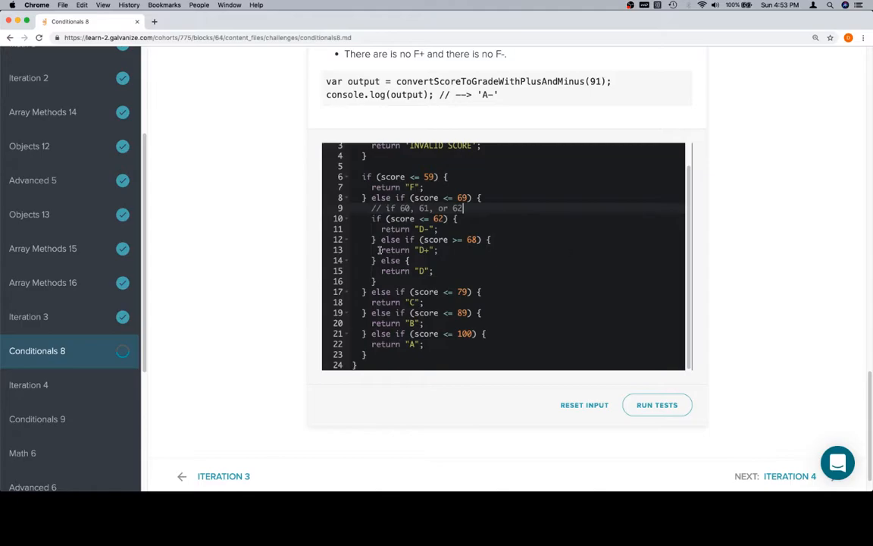
mouse_move(519, 272)
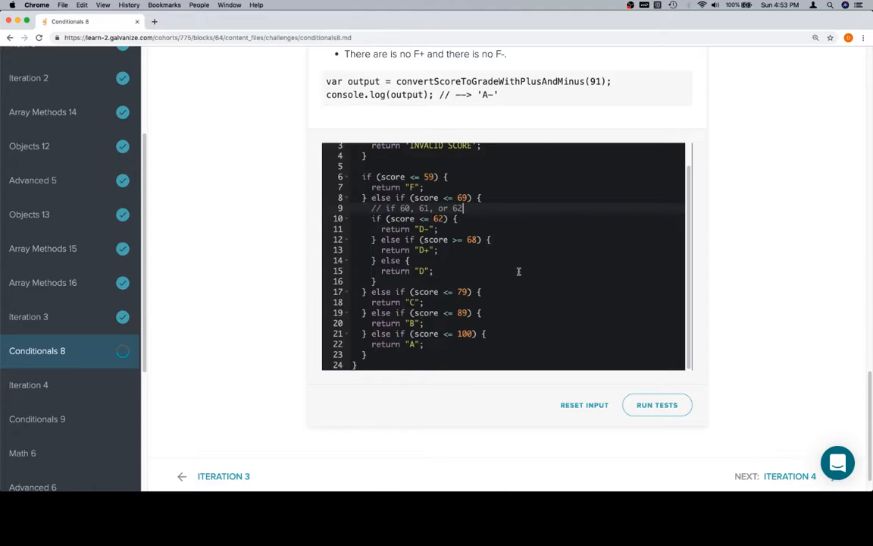
mouse_move(541, 293)
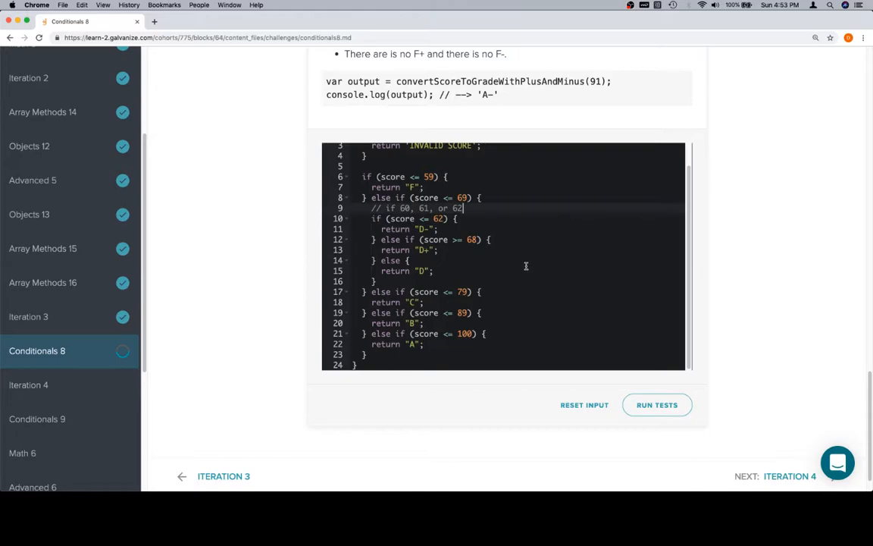
Step: Scroll down past the finished D branch toward the C branch
scroll("down", 3)
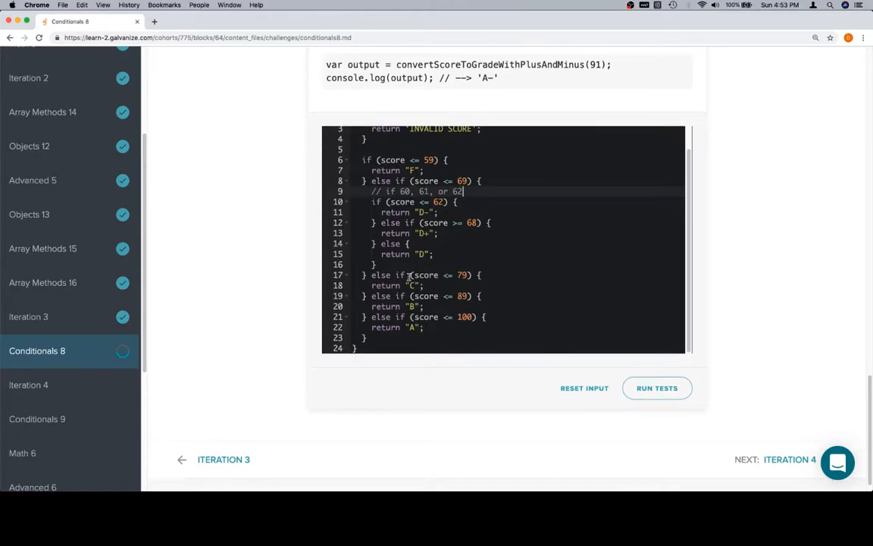
mouse_move(510, 294)
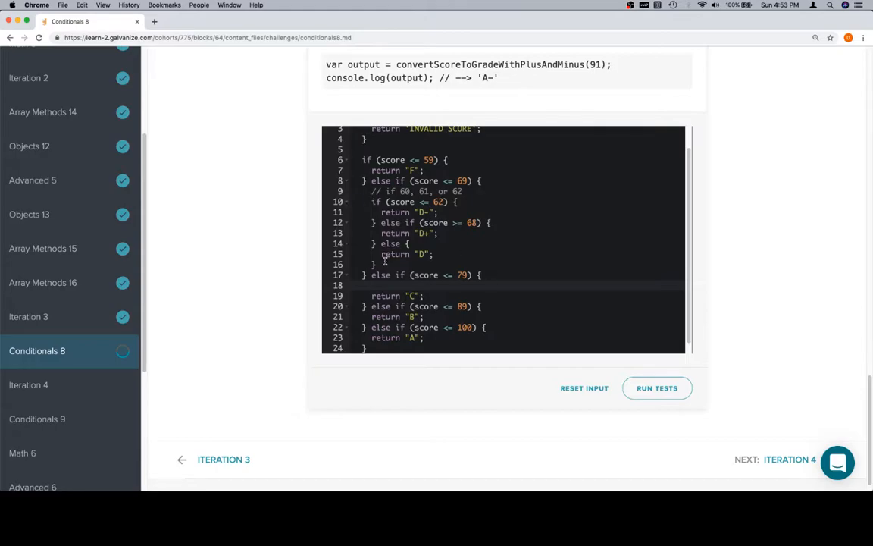
Step: Select and copy the nested D-grade if/else block for reuse in the C branch
left_click_drag(373, 212, 377, 263)
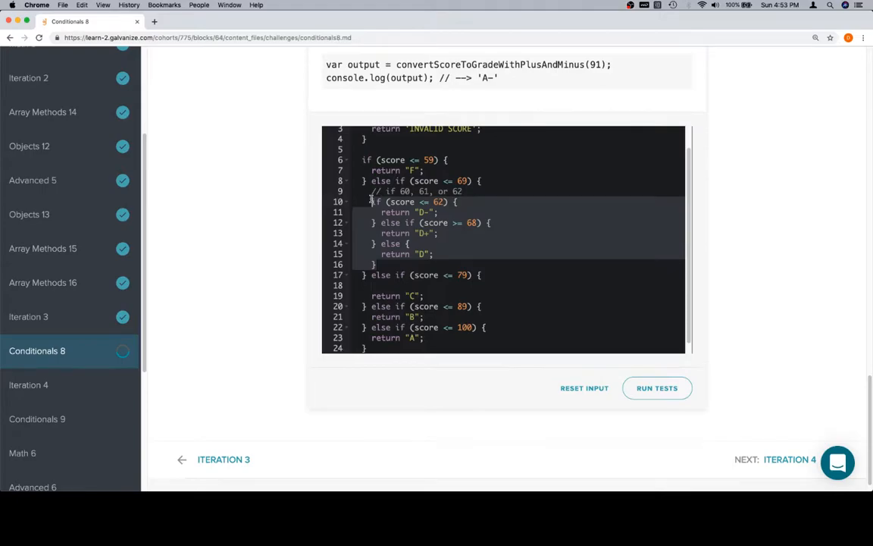
key("F12")
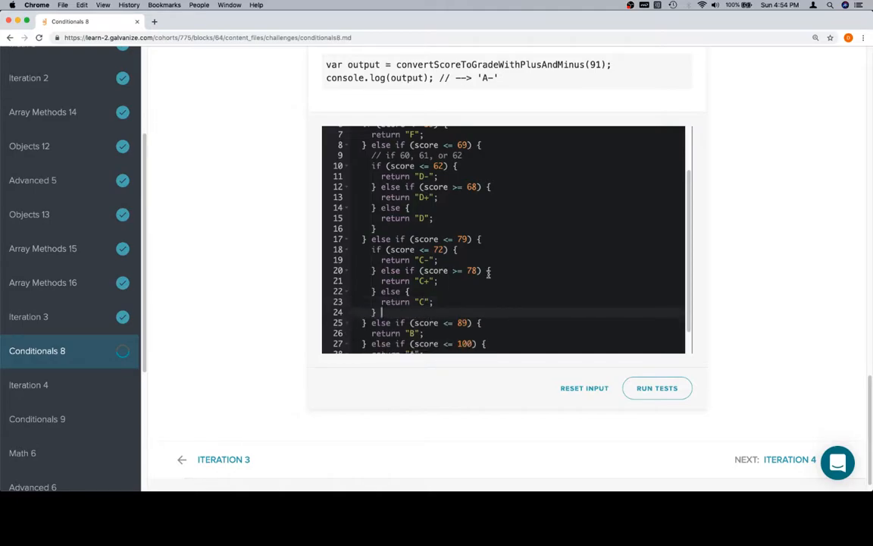
Step: Scroll the editor while the B branch gets its B- (up to 82) and B+ (from 88) checks
scroll("down", 3)
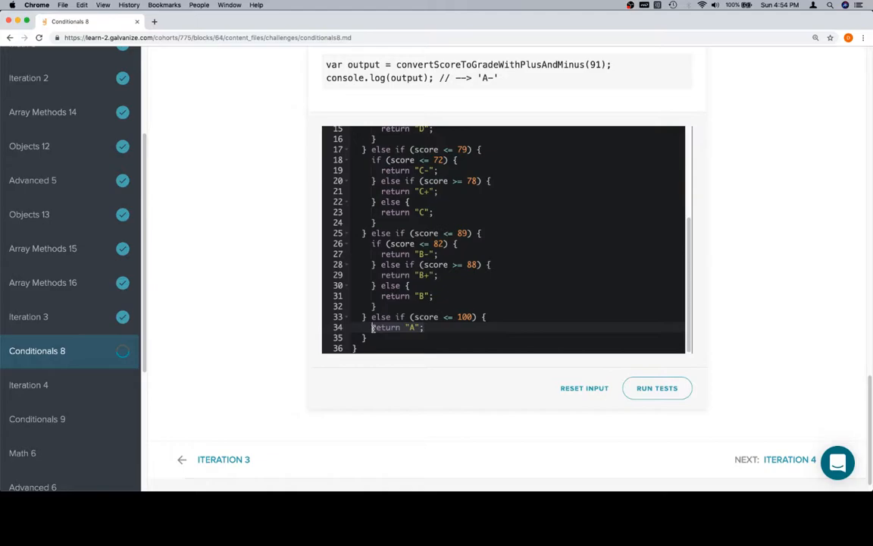
scroll("down", 3)
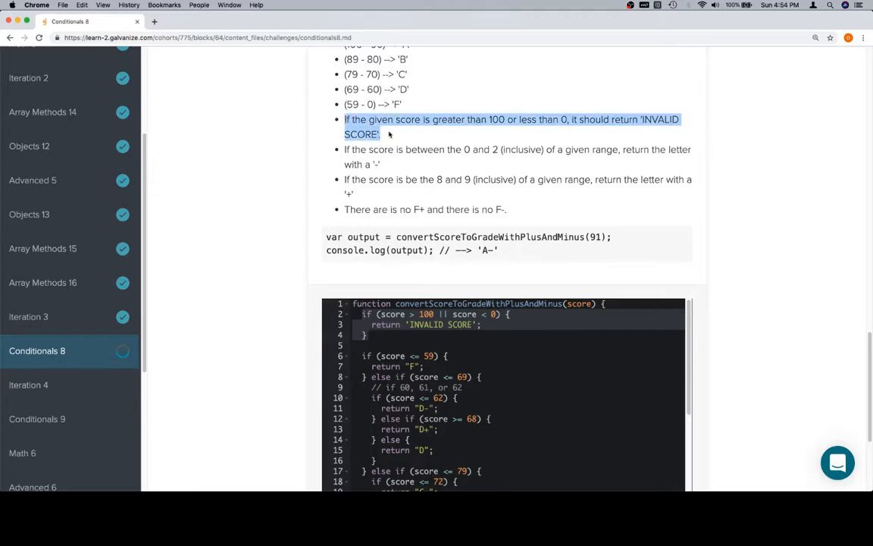
Step: Read through the finished function, confirming the A branch returns A- up to 92 and A+ from 98
scroll("down", 3)
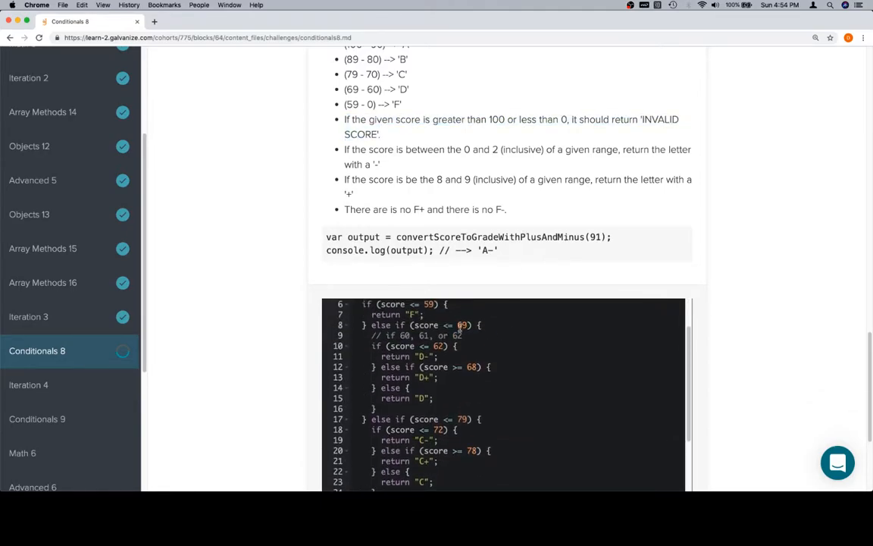
scroll("down", 3)
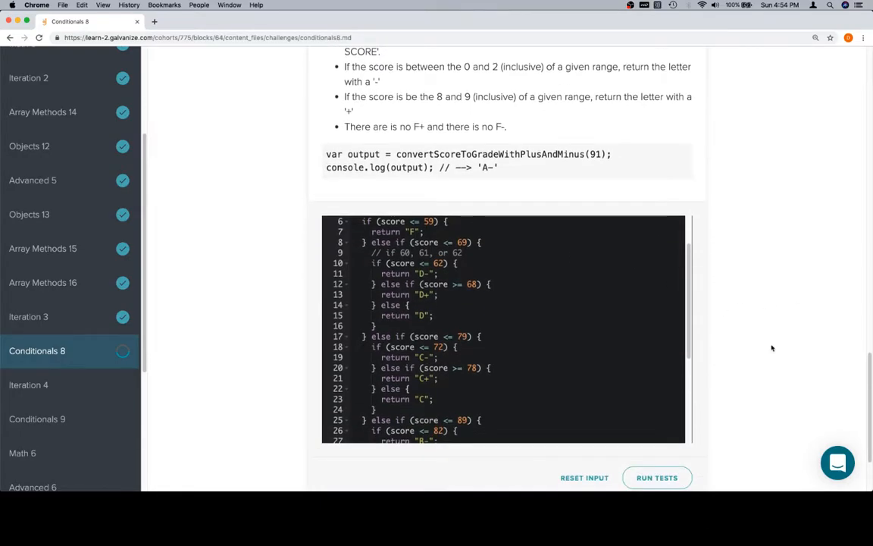
left_click(371, 263)
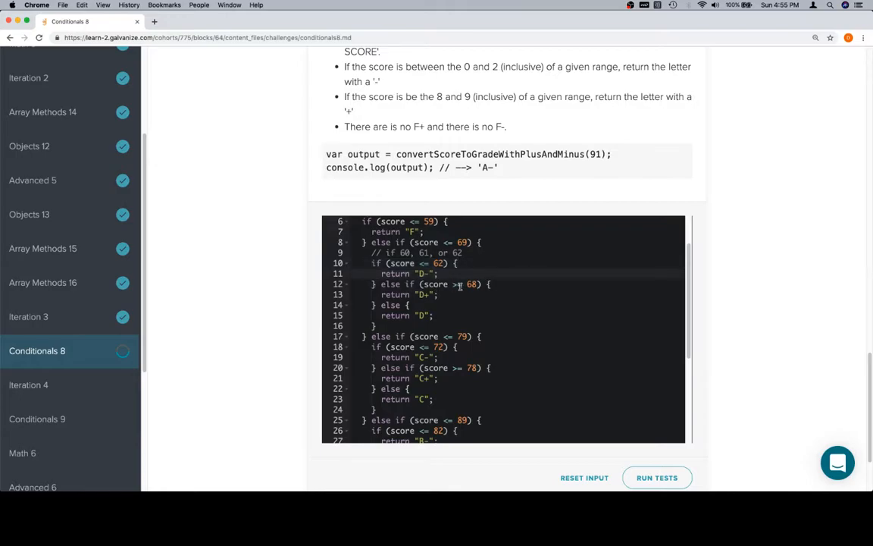
scroll("down", 3)
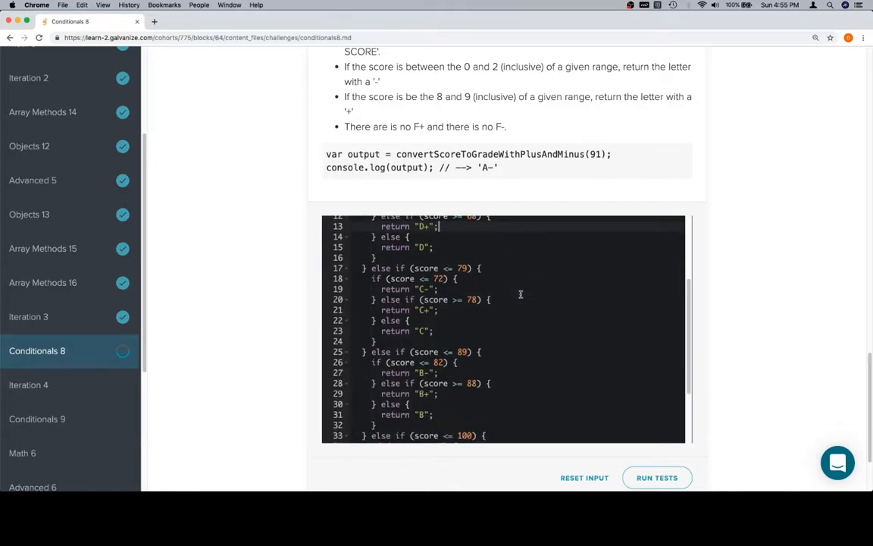
scroll("down", 3)
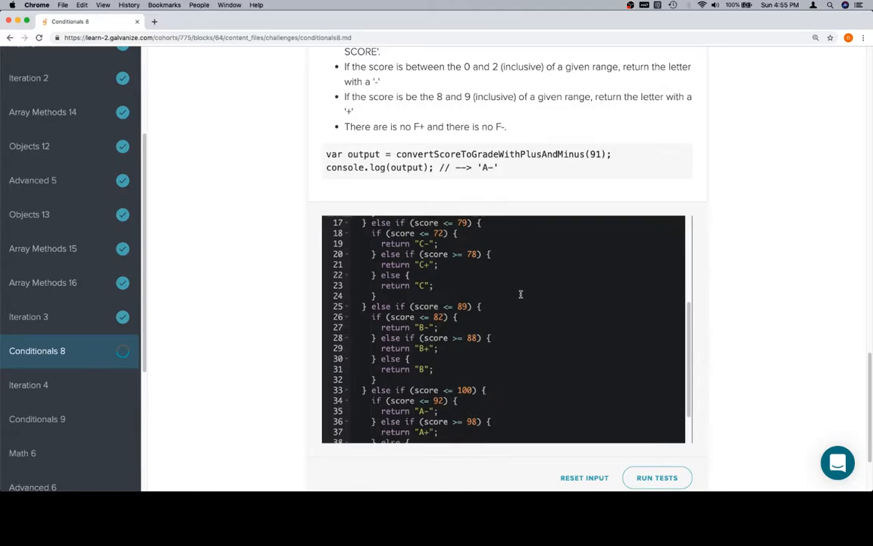
scroll("down", 3)
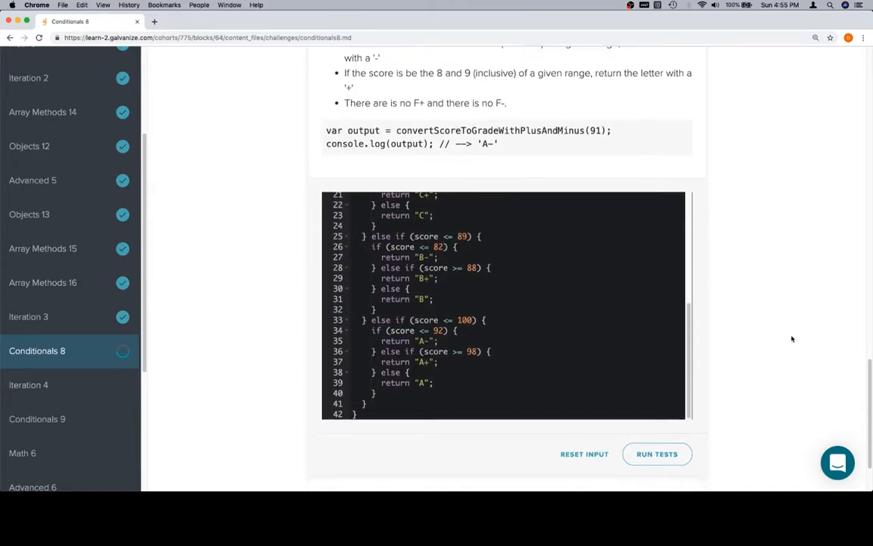
Step: Run the tests on the finished plus/minus grading function so it shows Correct
left_click(656, 453)
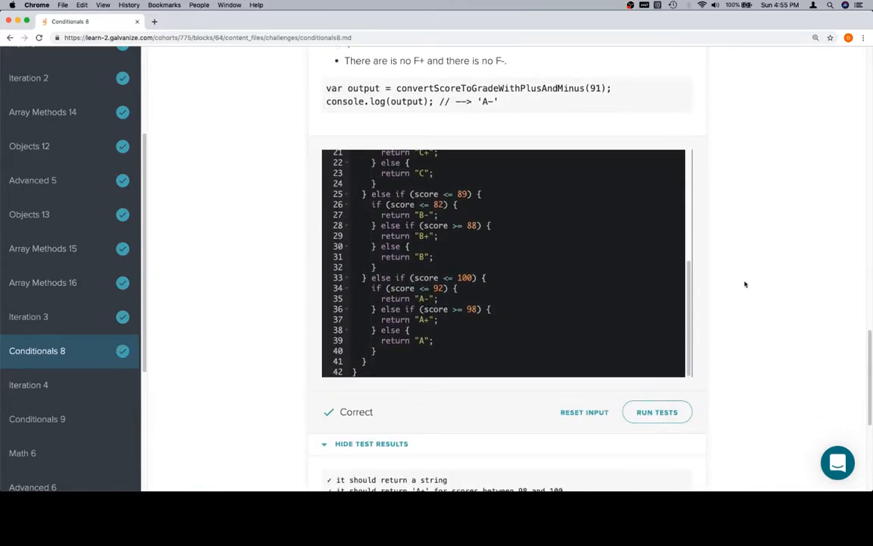
mouse_move(629, 286)
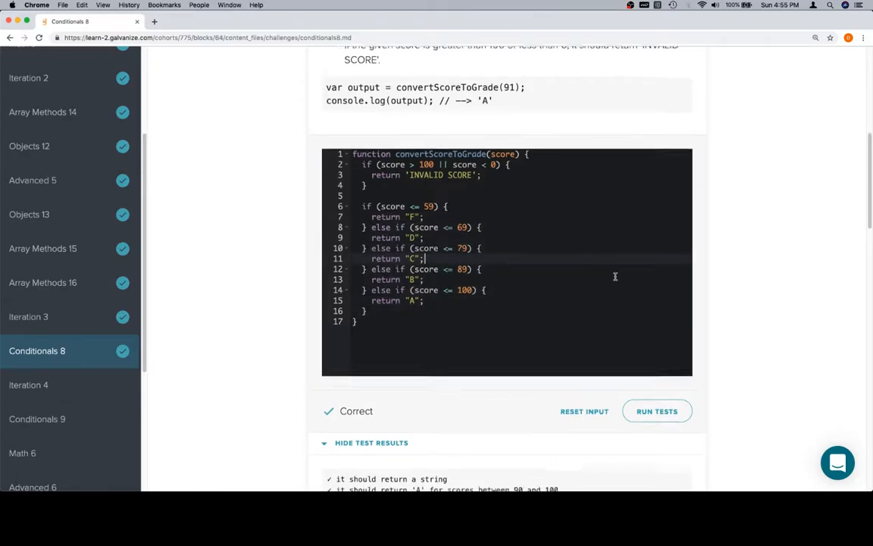
Step: Scroll down to see every check passed, A+ through F and both INVALID SCORE cases
scroll("down", 3)
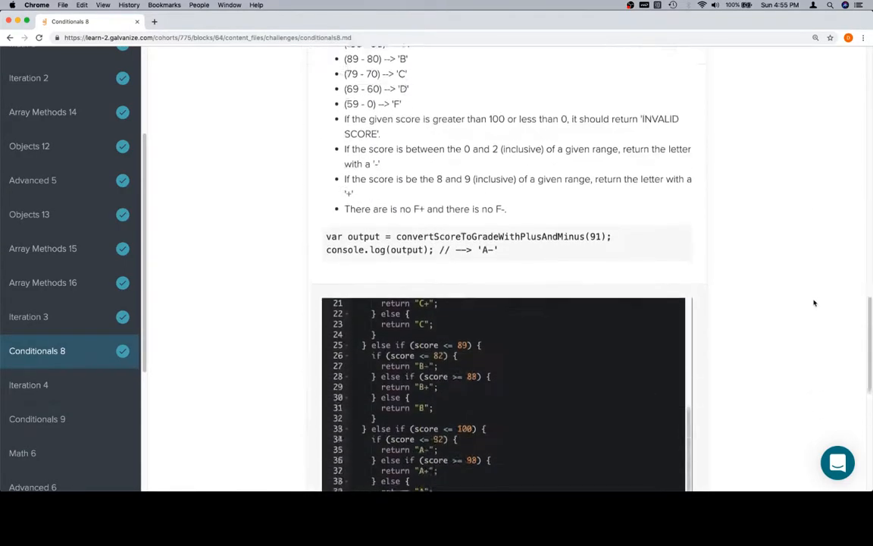
scroll("down", 3)
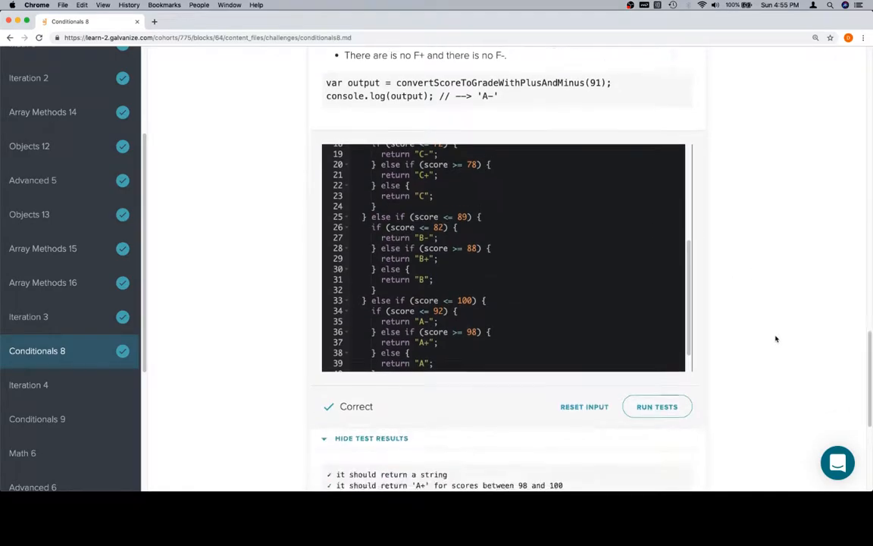
scroll("down", 3)
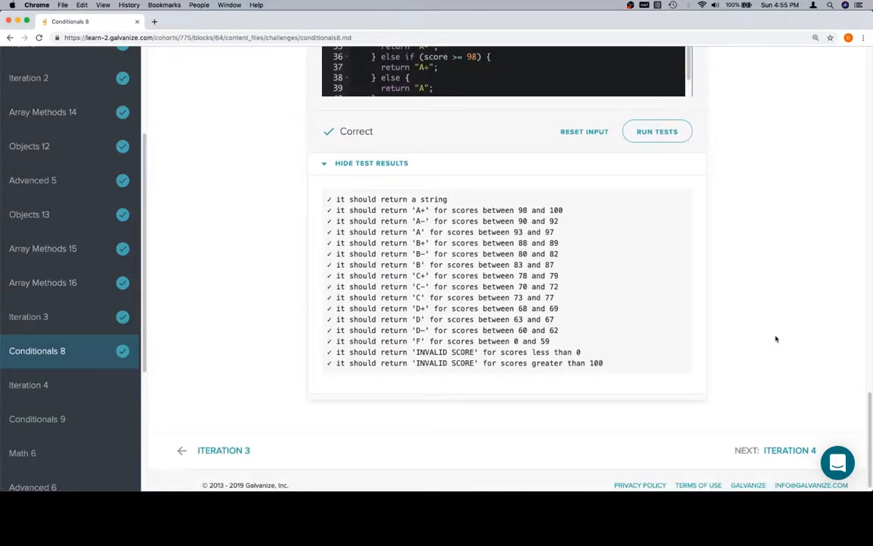
mouse_move(819, 263)
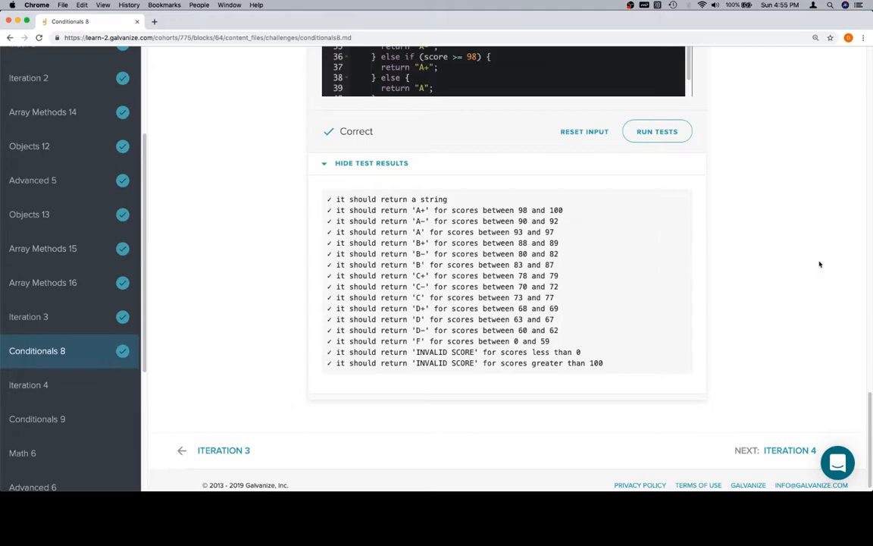